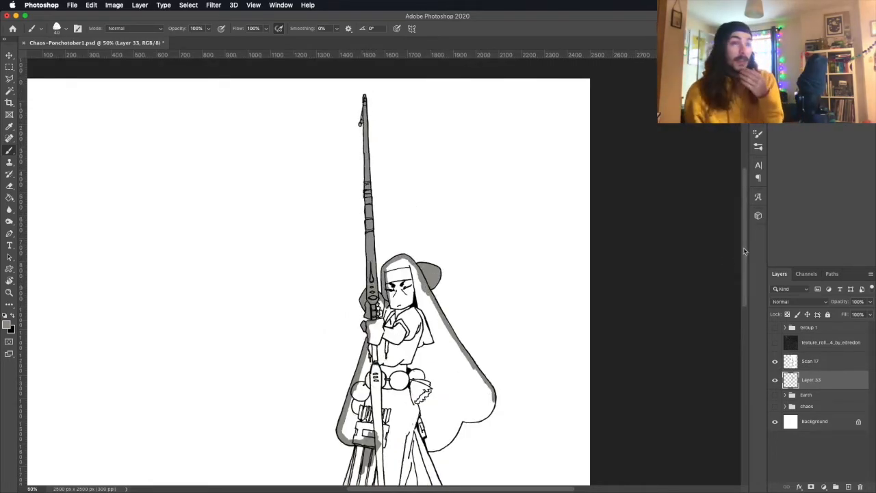
- Scroll the canvas into place and block in flat grey body fills and dark long hair
{"action": "scroll", "scroll_direction": "down", "scroll_amount": 3}
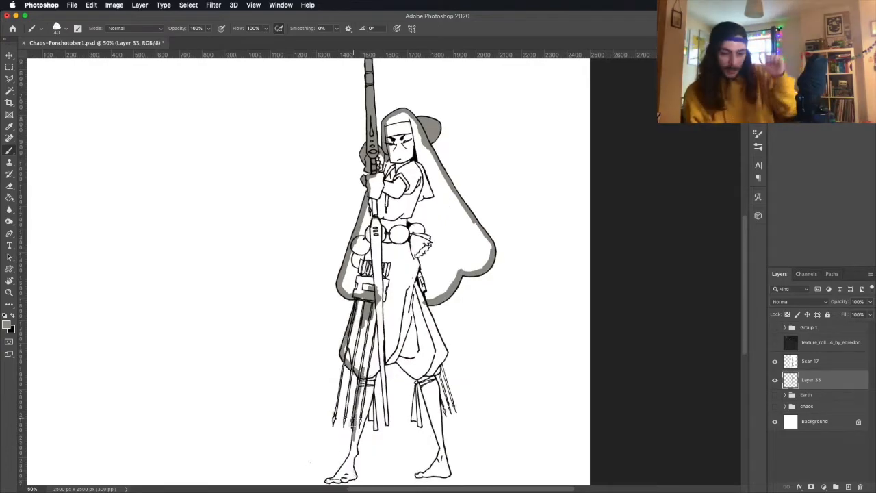
{"action": "scroll", "scroll_direction": "down", "scroll_amount": 3}
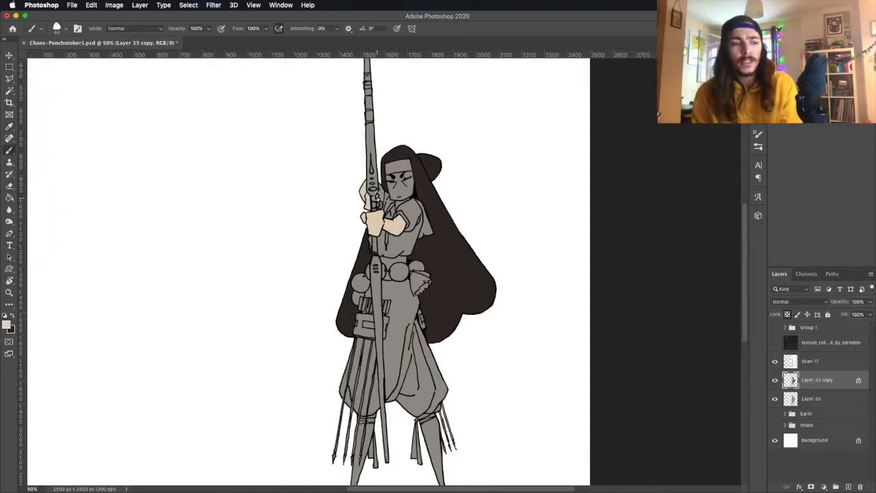
- Paint the belt pouches red and recolour the robe top cream on the clipped flats layer
{"action": "left_click", "coordinate": [390, 185]}
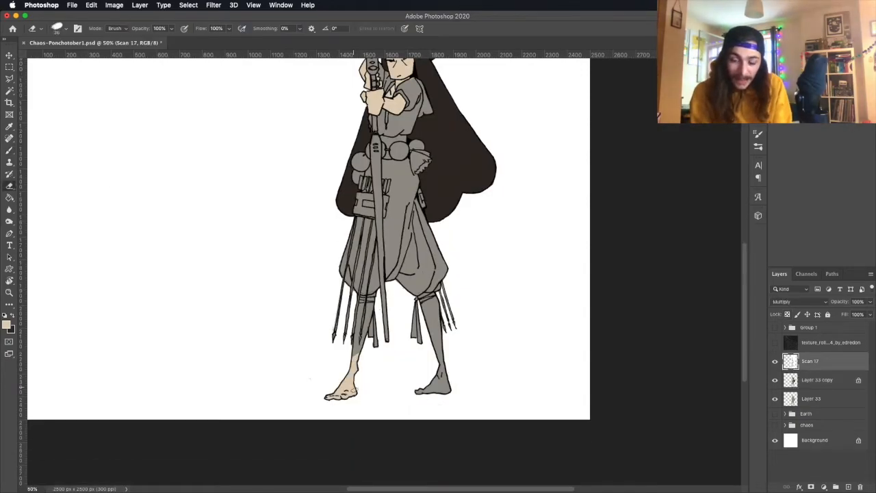
{"action": "left_click", "coordinate": [816, 381]}
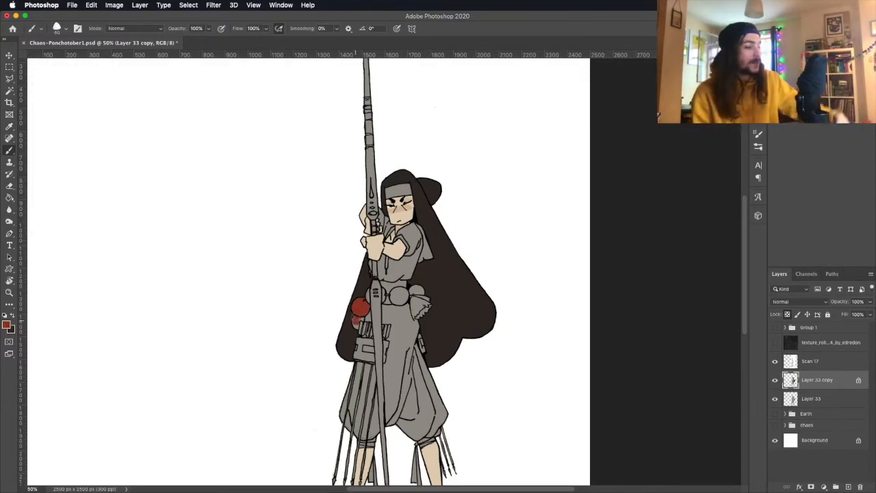
{"action": "left_click", "coordinate": [397, 298]}
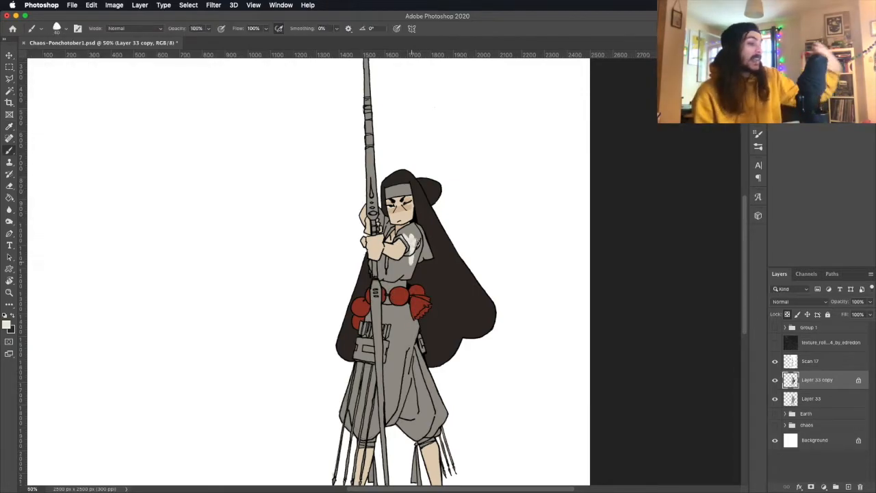
{"action": "left_click", "coordinate": [8, 326]}
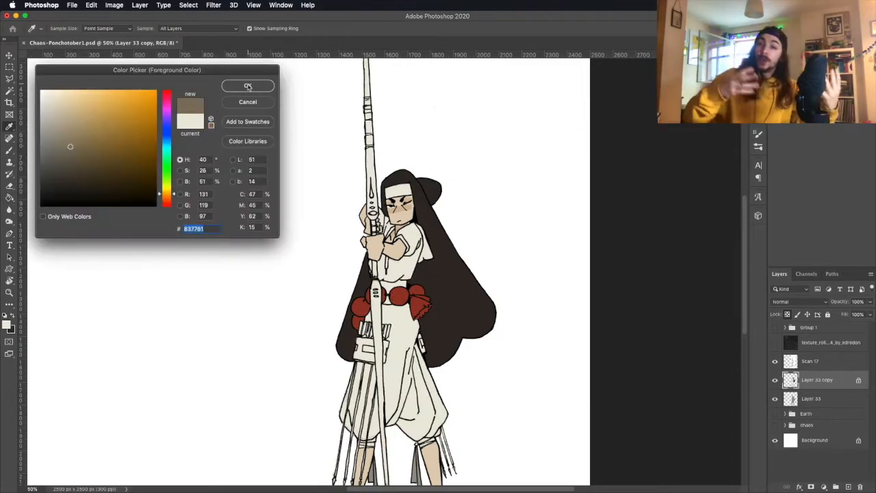
{"action": "left_click", "coordinate": [246, 85]}
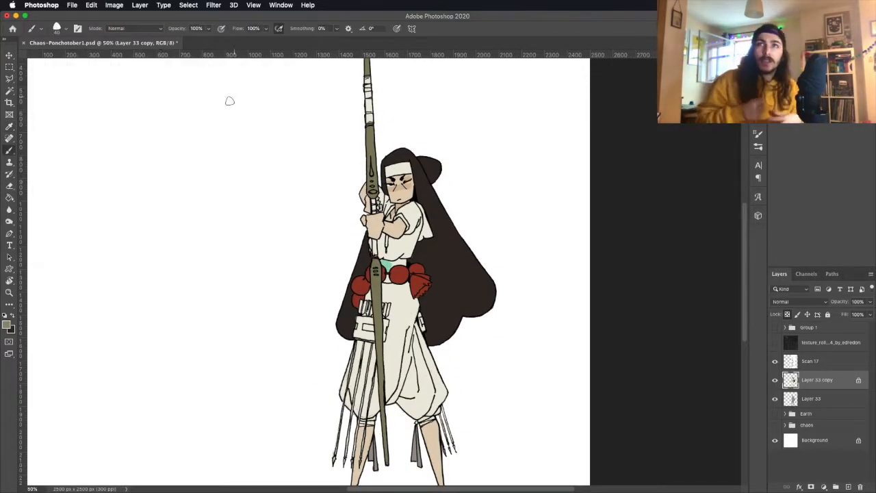
- Recolour the trousers green, then the headband teal and skin tan
{"action": "left_click", "coordinate": [10, 321]}
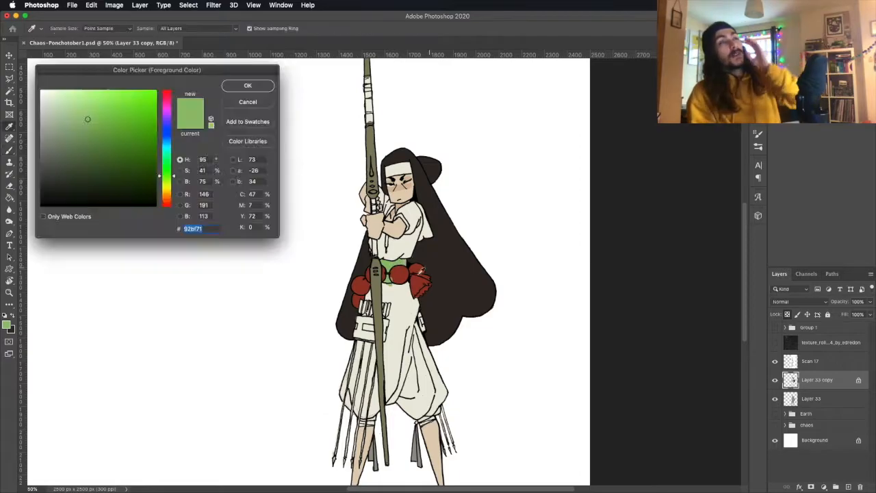
{"action": "left_click", "coordinate": [247, 85]}
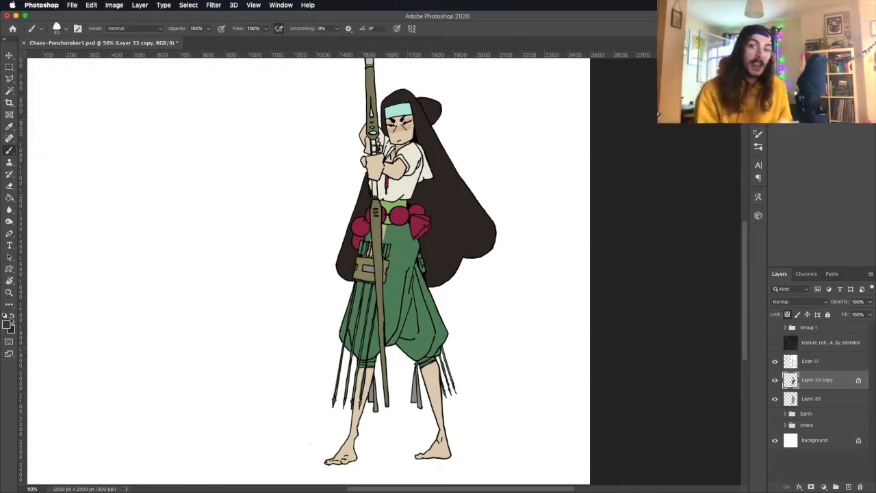
{"action": "left_click", "coordinate": [8, 326]}
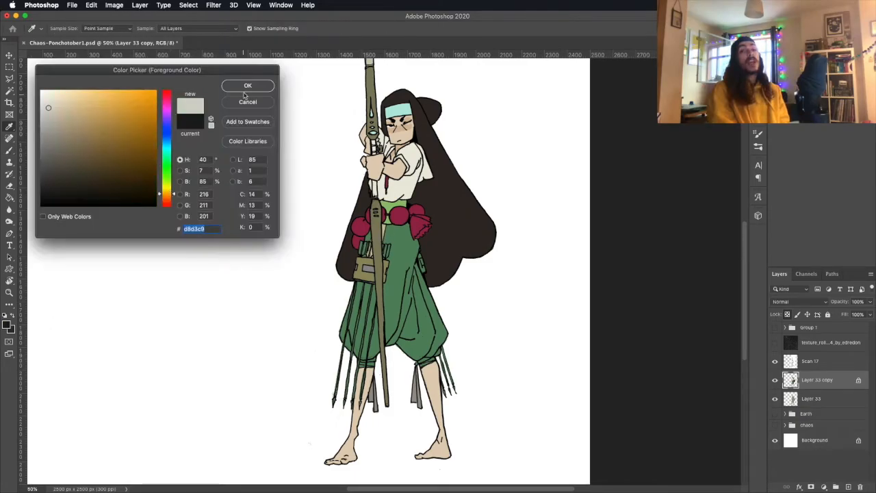
{"action": "left_click", "coordinate": [247, 85]}
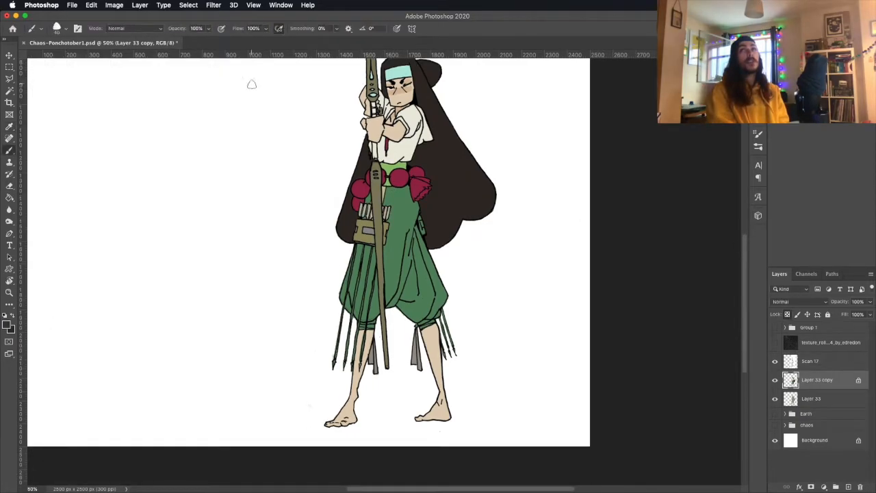
{"action": "left_click", "coordinate": [811, 362]}
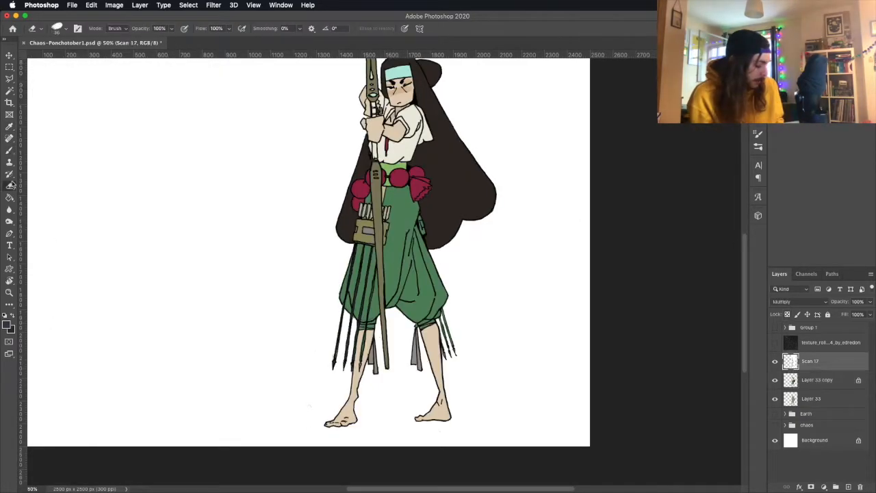
- Shade the nun with tinted overlay layers and a Hue/Saturation shift, then place the PB-115 PEBBLES card
{"action": "left_click", "coordinate": [816, 379]}
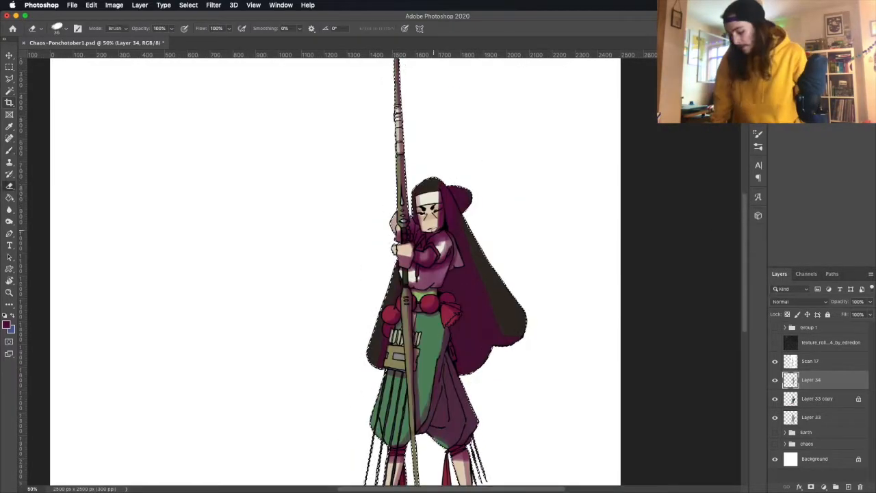
{"action": "left_click", "coordinate": [797, 301]}
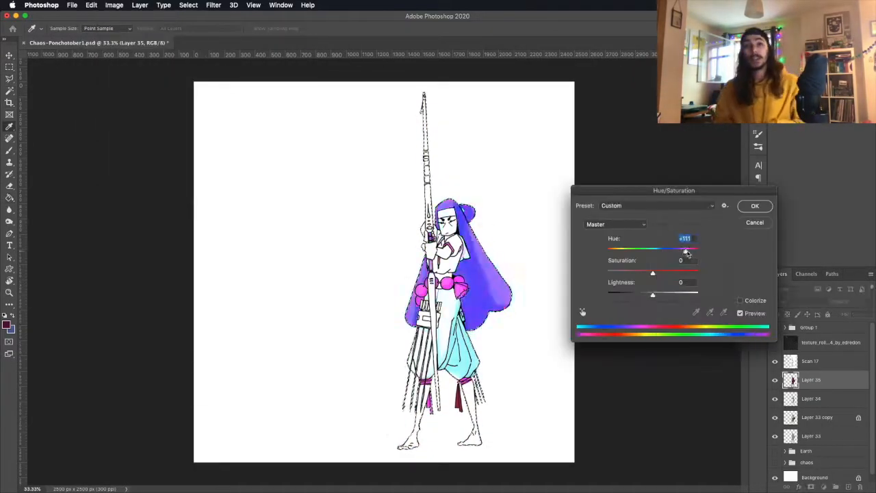
{"action": "left_click", "coordinate": [756, 205]}
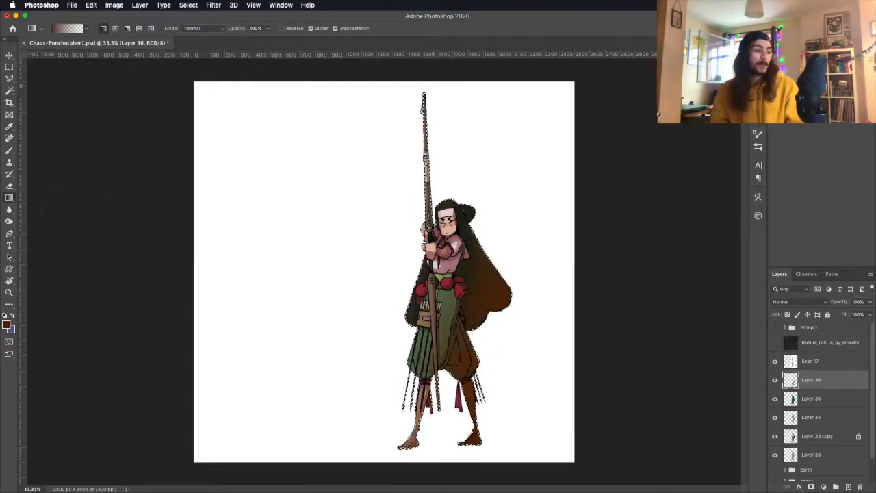
{"action": "left_click", "coordinate": [797, 301]}
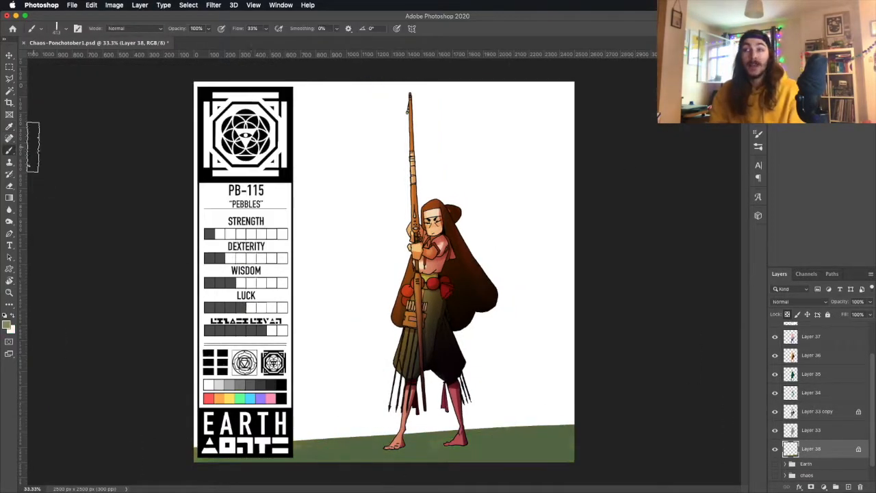
- Brush green grassy ground with grey rocks beneath her and cream clouds behind on new layers
{"action": "left_click", "coordinate": [66, 27]}
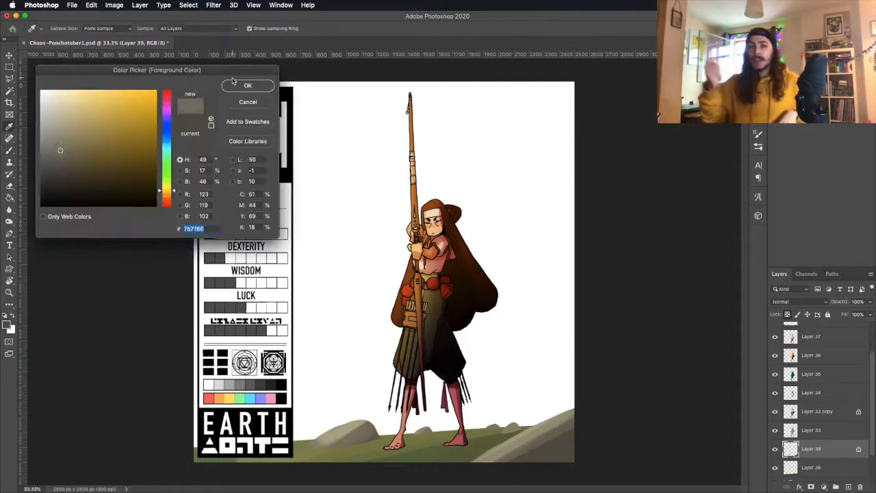
{"action": "left_click", "coordinate": [248, 85]}
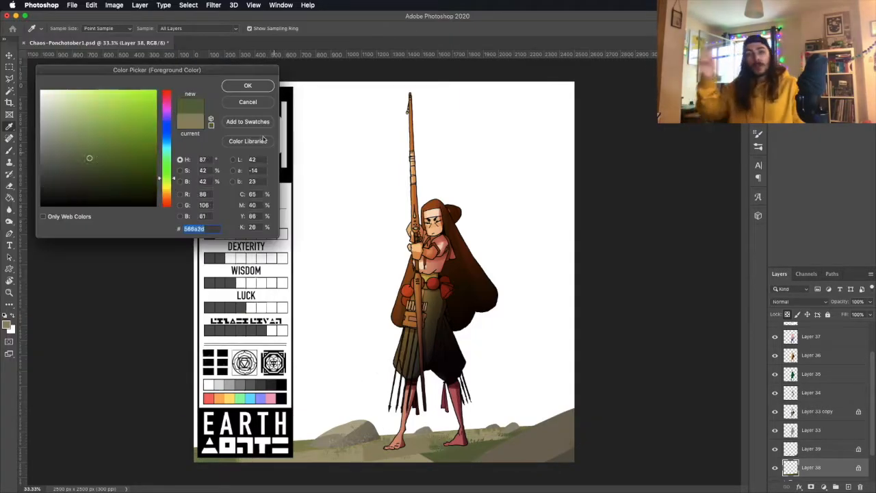
{"action": "left_click", "coordinate": [248, 85]}
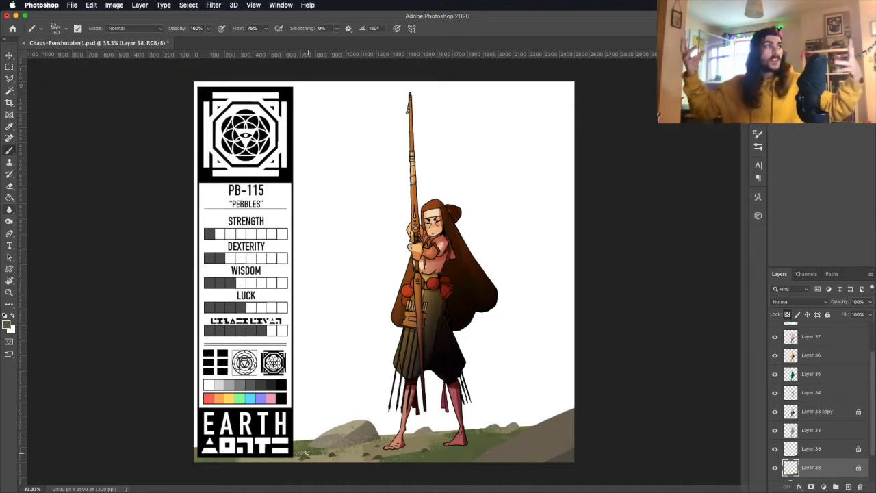
{"action": "left_click", "coordinate": [810, 449]}
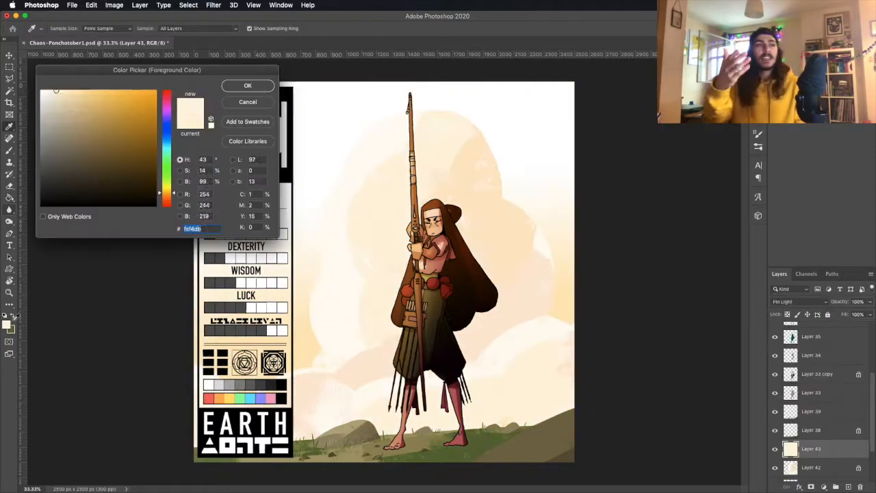
- Shift the scene colours toward reddish ground with an adjustment layer, then switch to the thief sketch
{"action": "left_click", "coordinate": [248, 85]}
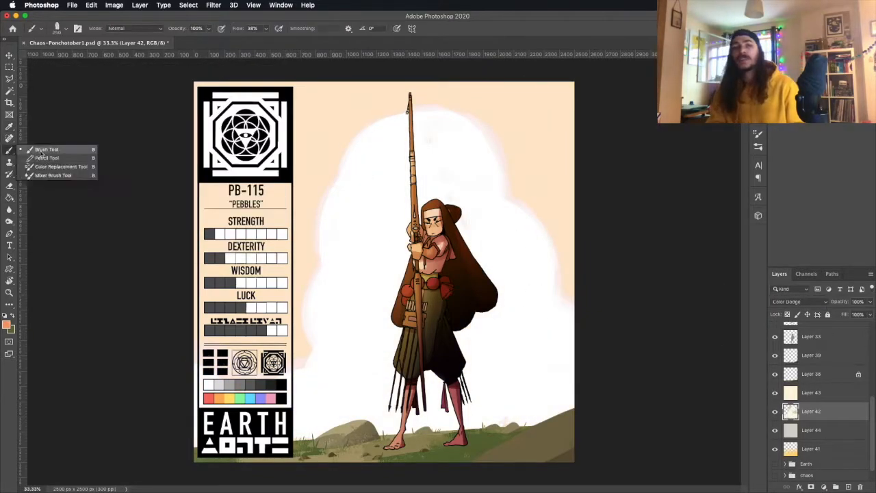
{"action": "left_click", "coordinate": [797, 301]}
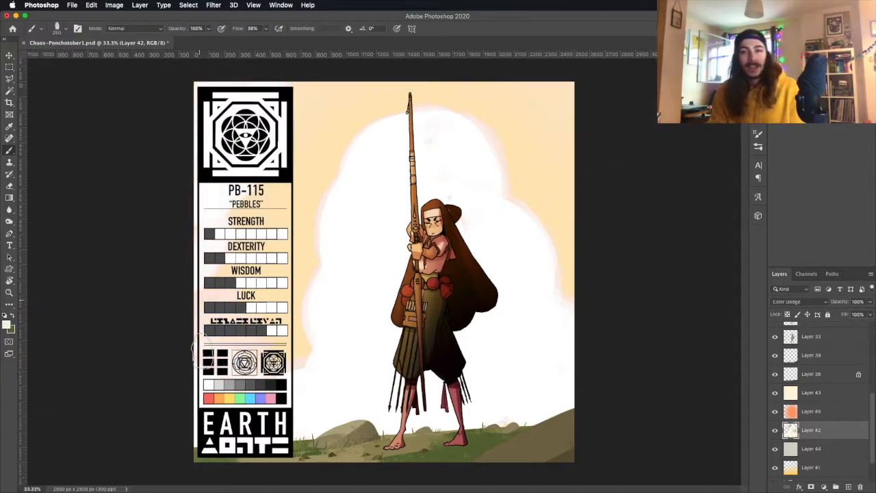
{"action": "left_click", "coordinate": [800, 301]}
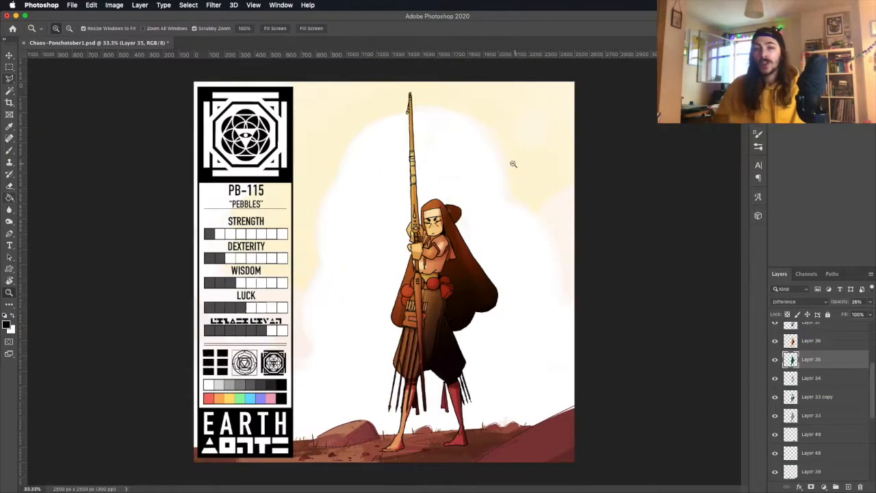
{"action": "left_click", "coordinate": [72, 6]}
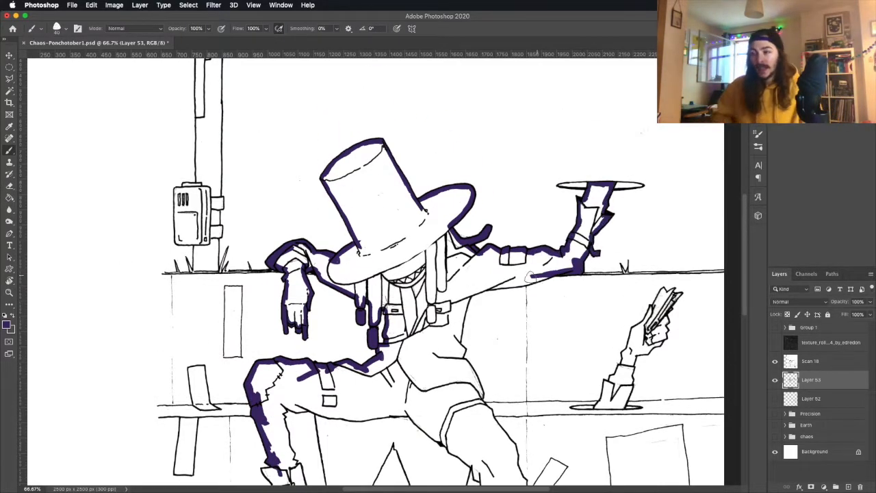
- Fill the thief silhouette black with brown trousers, green skin and a flat grey wall
{"action": "scroll", "scroll_direction": "down", "scroll_amount": 3}
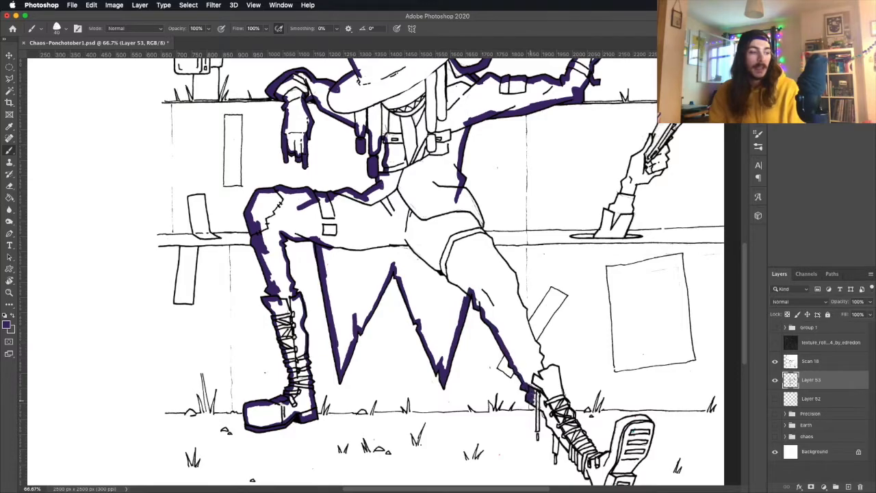
{"action": "scroll", "scroll_direction": "down", "scroll_amount": 3}
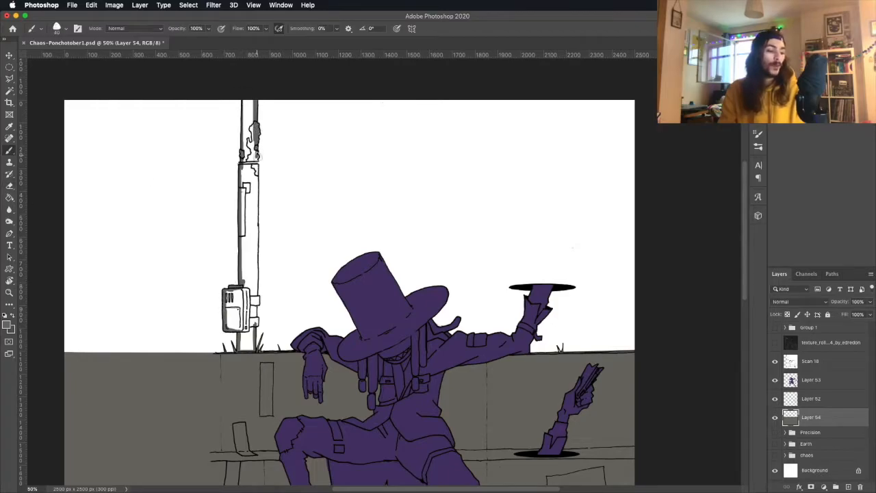
{"action": "scroll", "scroll_direction": "down", "scroll_amount": 3}
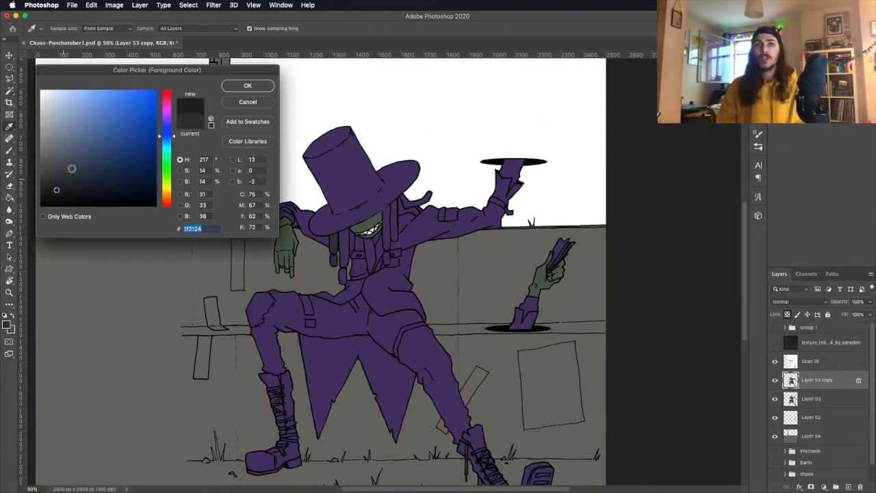
{"action": "left_click", "coordinate": [248, 85]}
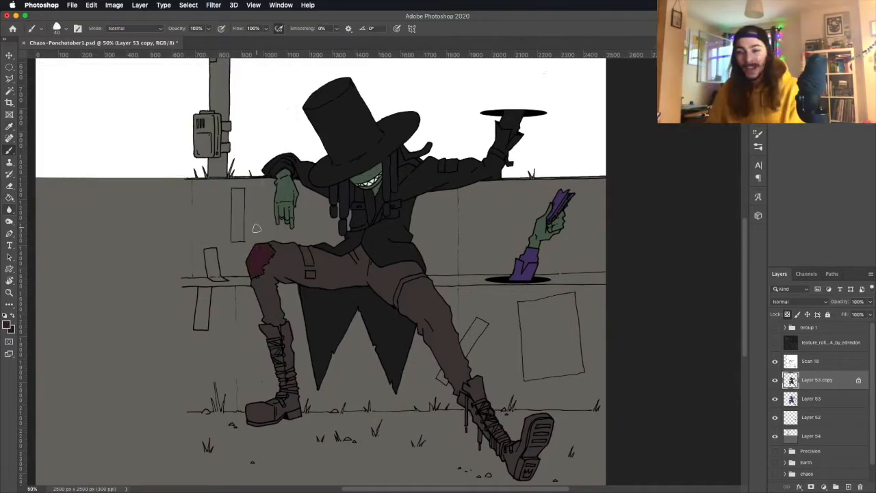
- Paint yellow laces onto the thief's boots
{"action": "left_click", "coordinate": [9, 197]}
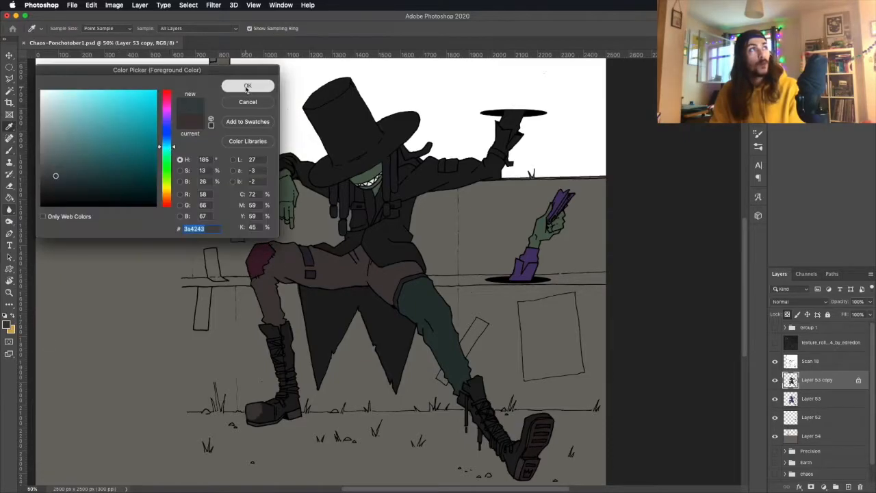
{"action": "left_click", "coordinate": [248, 85]}
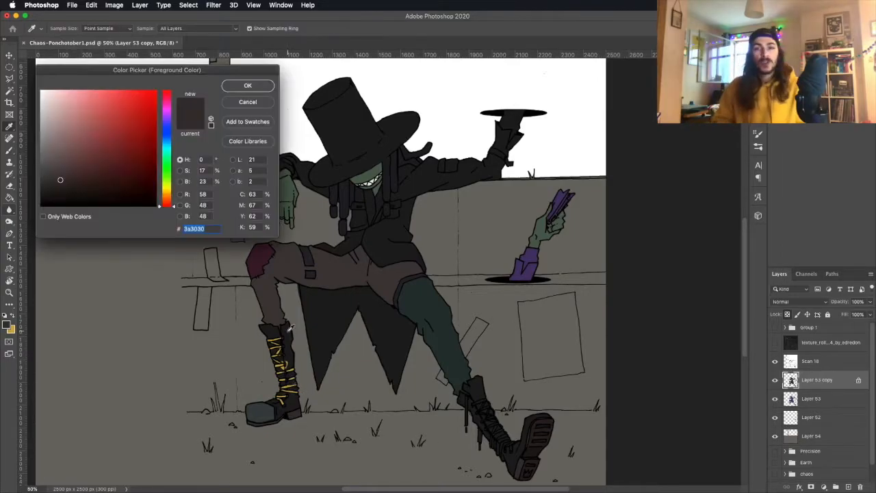
{"action": "left_click", "coordinate": [248, 85]}
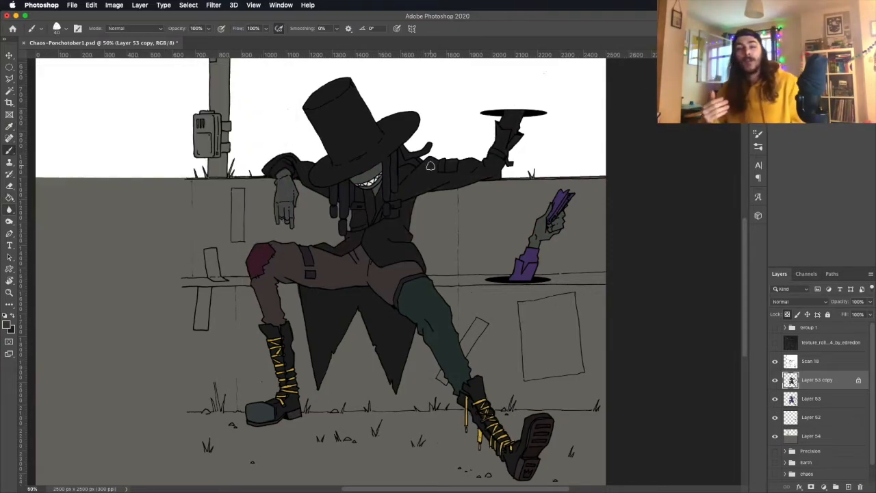
- Give both raised sleeve cuffs an orange-brown colour
{"action": "left_click", "coordinate": [441, 165]}
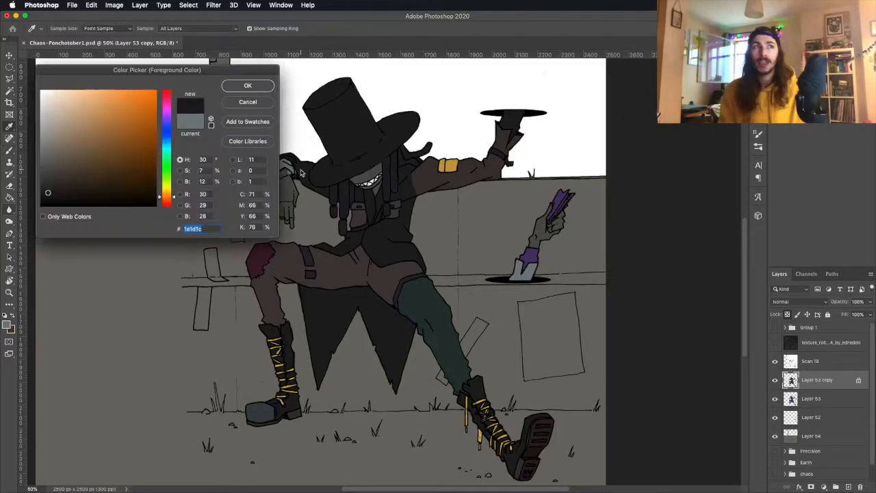
{"action": "left_click", "coordinate": [107, 144]}
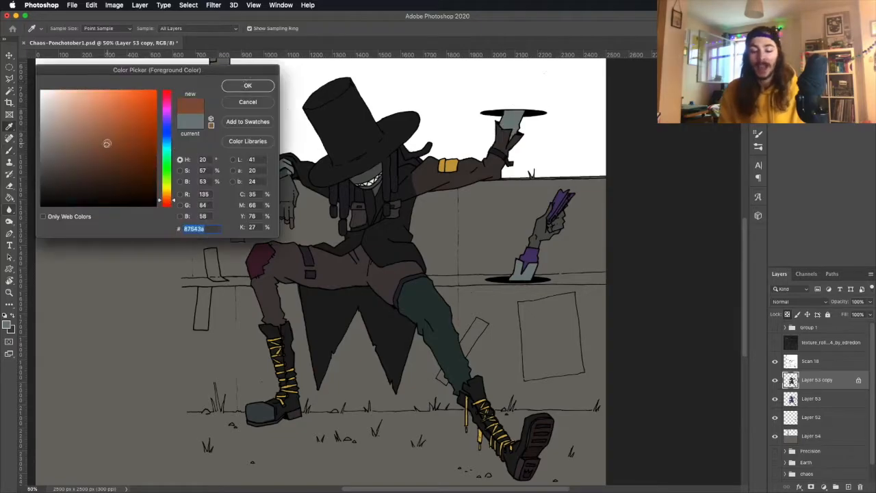
{"action": "left_click", "coordinate": [248, 85]}
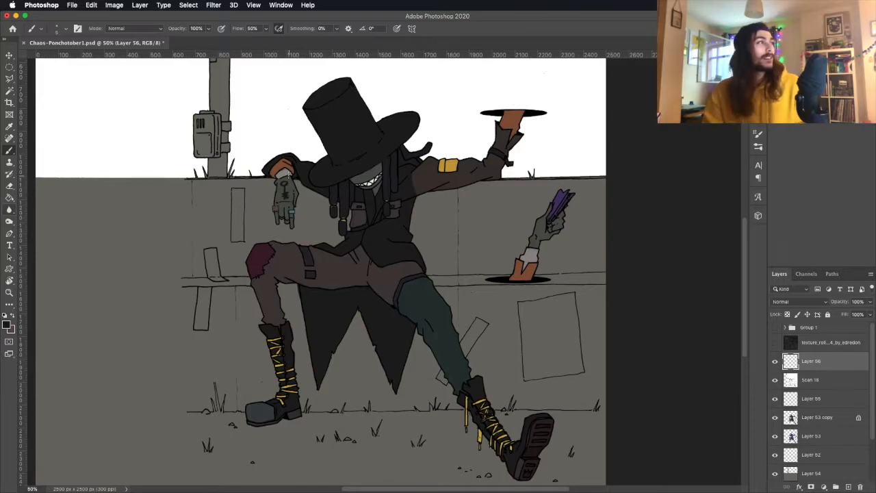
{"action": "mouse_move", "coordinate": [367, 135]}
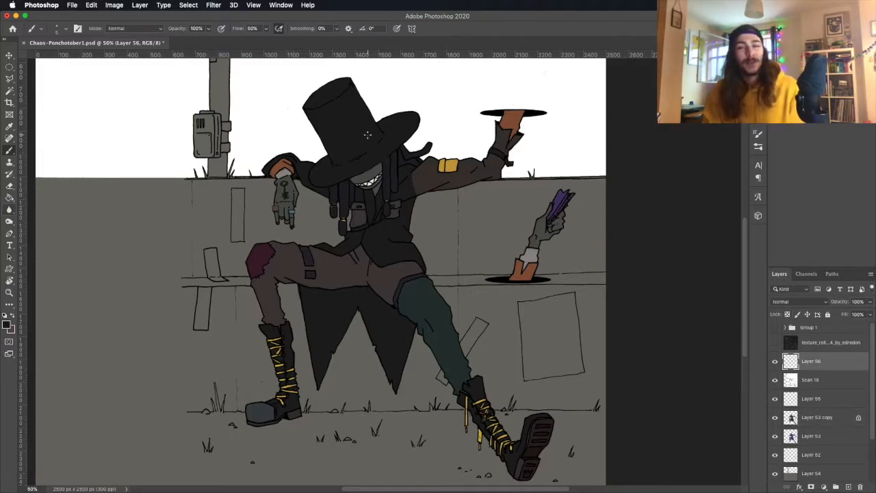
- Paint stripes on the green trouser leg and the eyes and pink zigzag band on the hat
{"action": "left_click", "coordinate": [811, 399]}
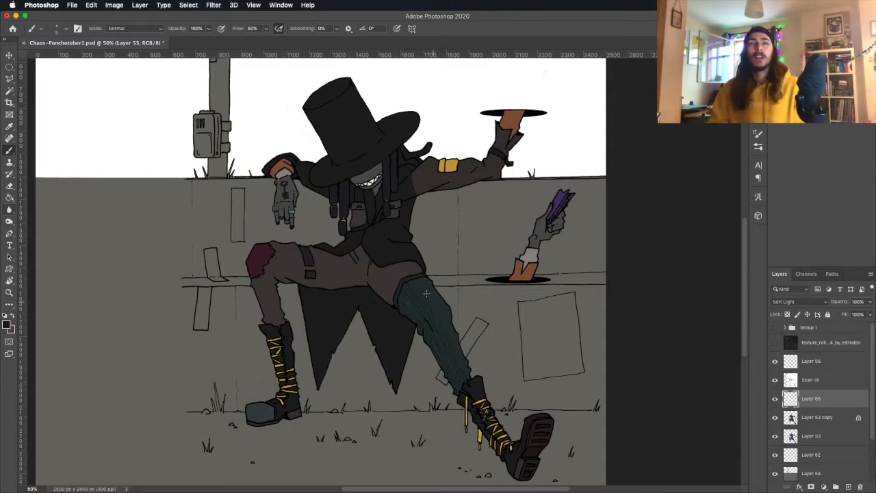
{"action": "left_click", "coordinate": [816, 417]}
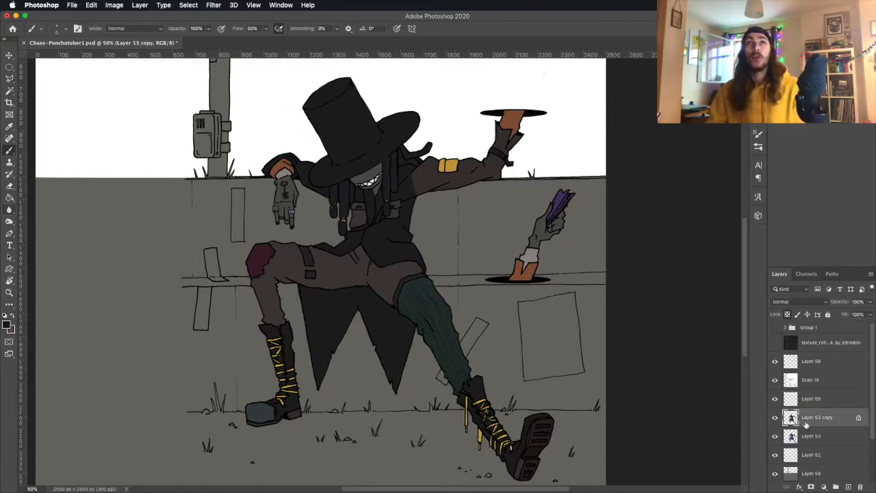
{"action": "left_click", "coordinate": [335, 130]}
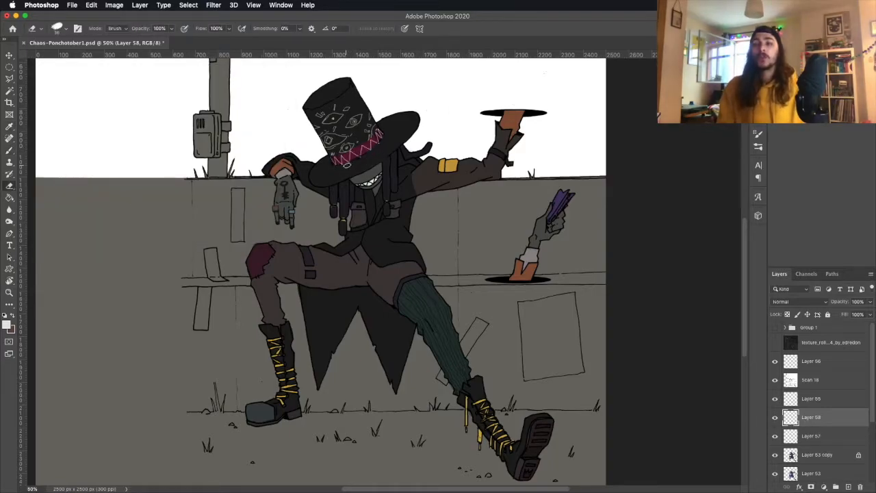
- Add orange shoulder patches and bucket-fill the wall with colour
{"action": "left_click", "coordinate": [8, 326]}
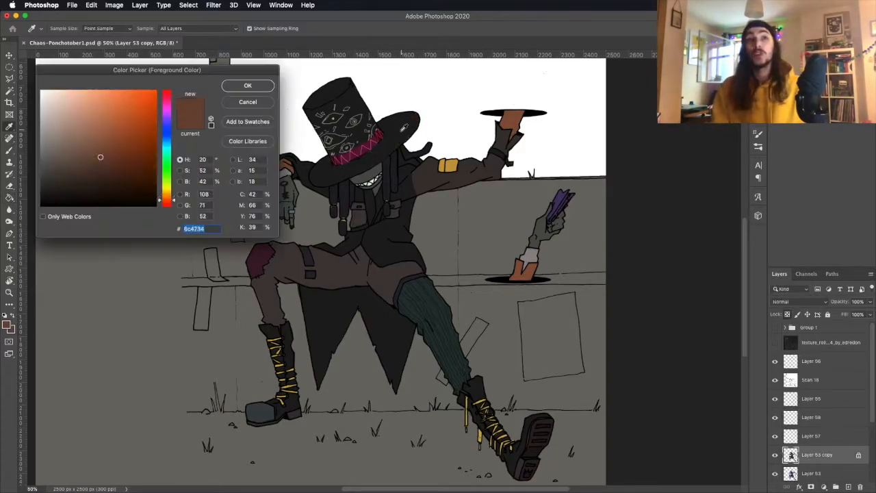
{"action": "left_click", "coordinate": [248, 85]}
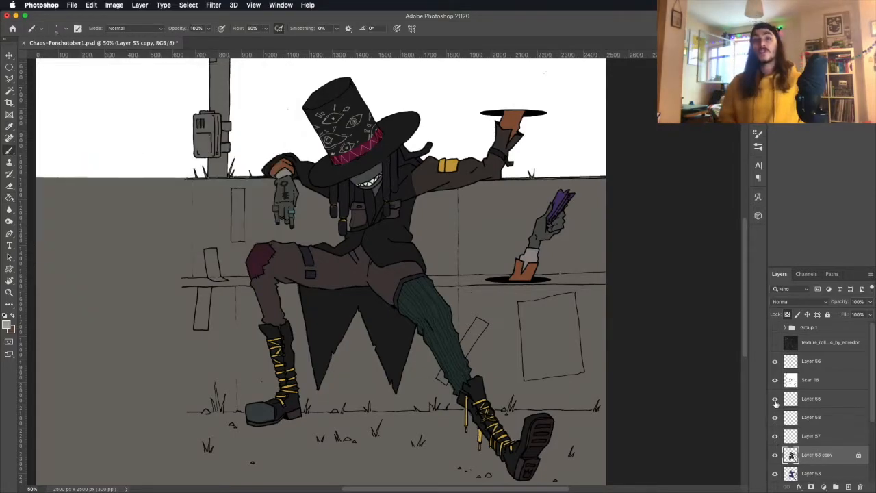
{"action": "left_click", "coordinate": [775, 399]}
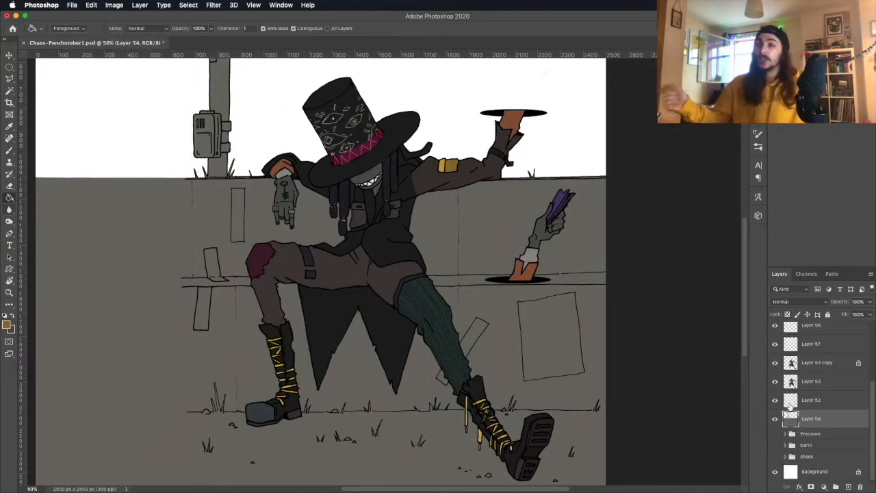
{"action": "left_click", "coordinate": [815, 361]}
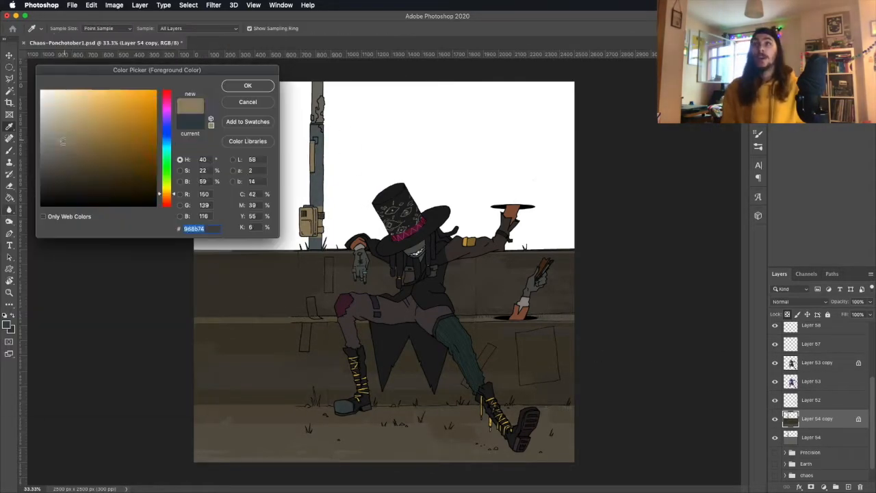
- Lasso and fill beige paper notices on the wall
{"action": "left_click", "coordinate": [57, 134]}
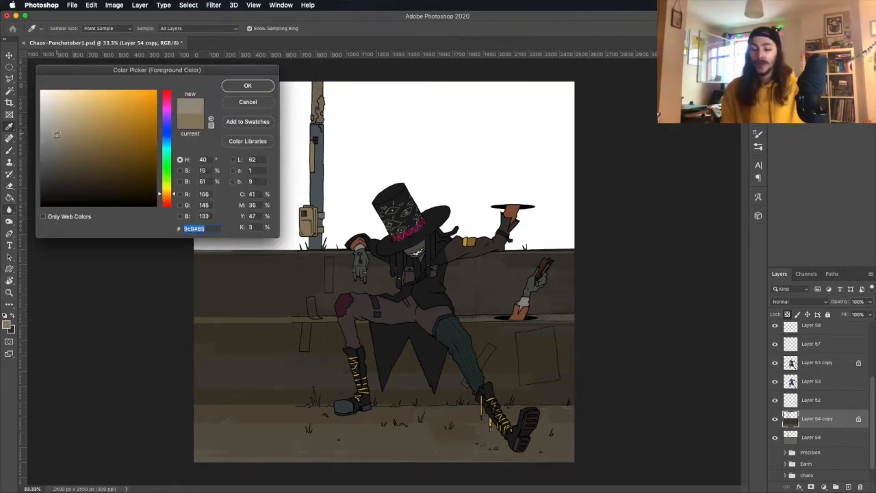
{"action": "left_click", "coordinate": [247, 85]}
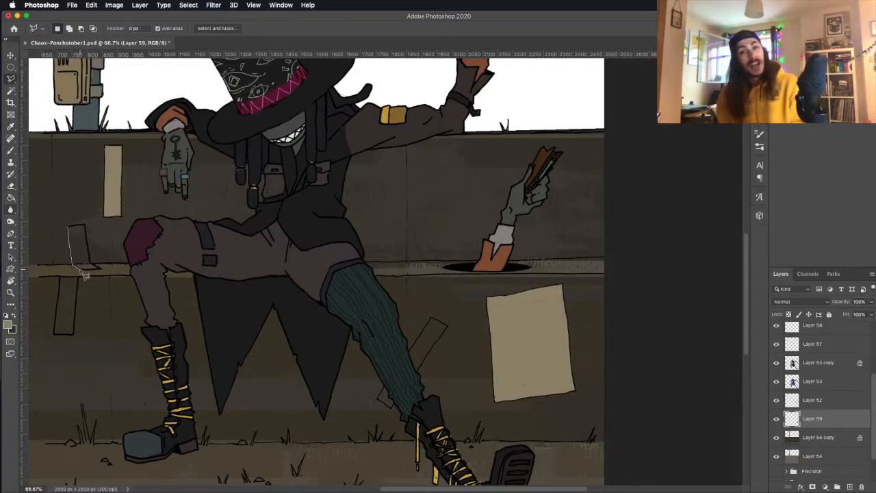
{"action": "left_click", "coordinate": [11, 68]}
{"action": "type", "text": "beware"}
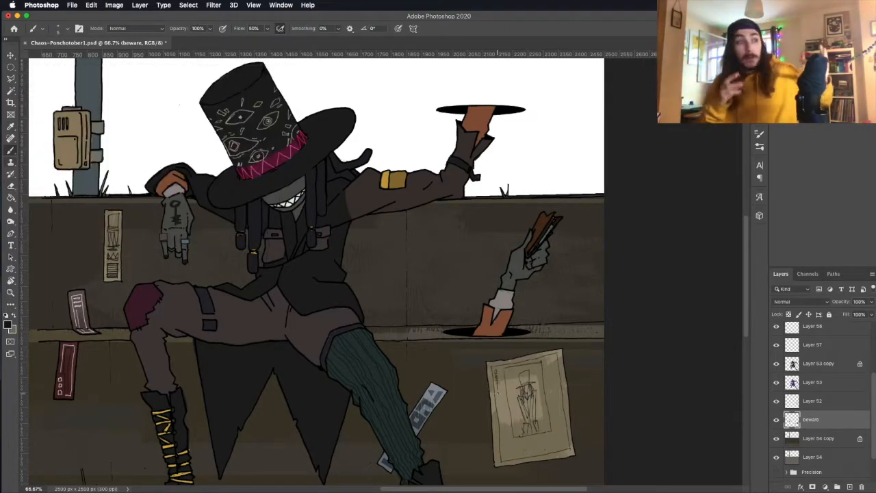
- Letter the WANTED poster in dark red and tint the ground with green grass
{"action": "left_click", "coordinate": [11, 308]}
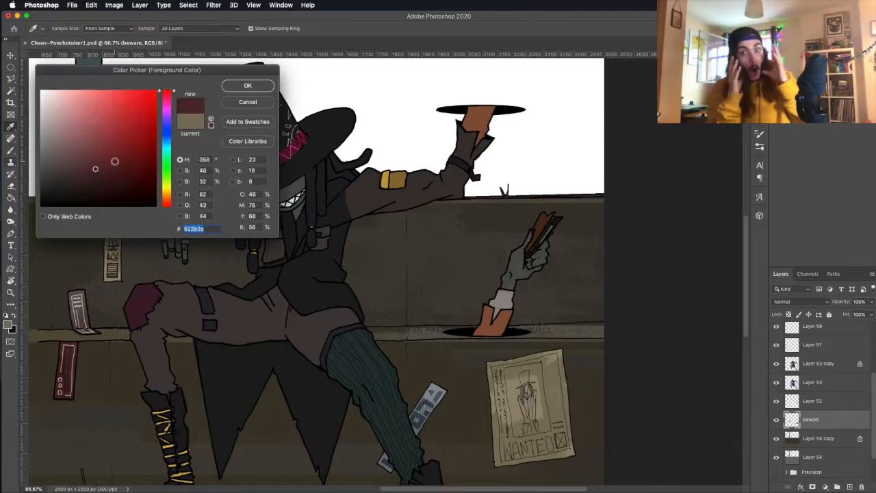
{"action": "left_click", "coordinate": [248, 85]}
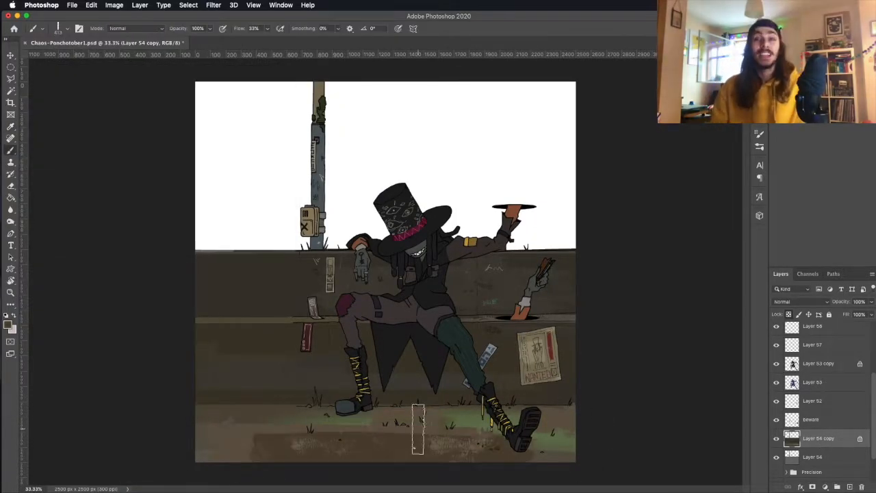
{"action": "left_click", "coordinate": [11, 53]}
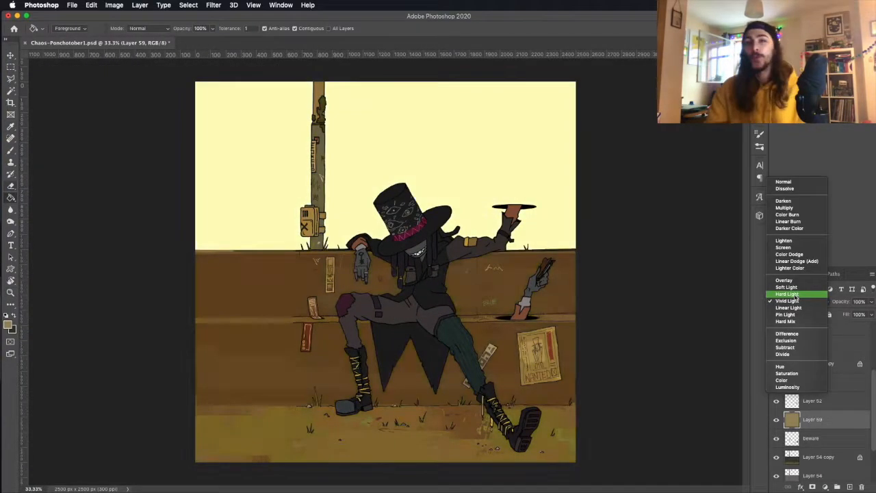
- Discard the yellow sky tint layer and wash the scene with a purple overlay layer
{"action": "left_click", "coordinate": [784, 280]}
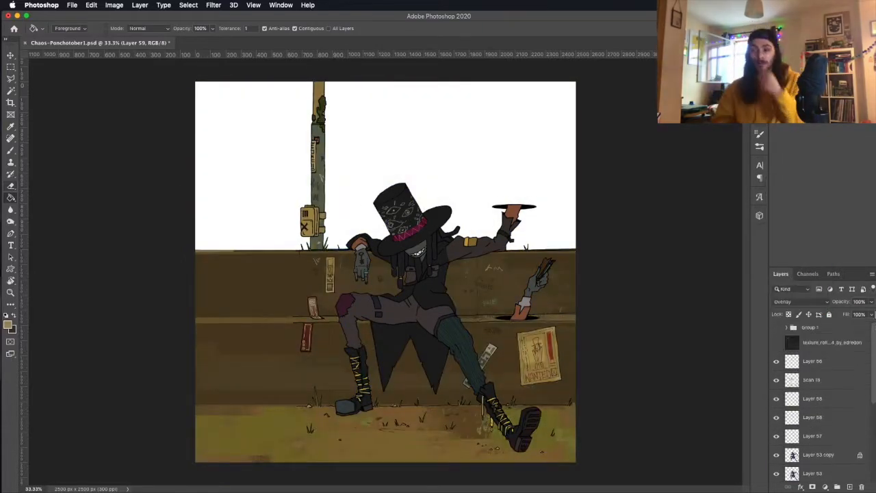
{"action": "left_click", "coordinate": [814, 397]}
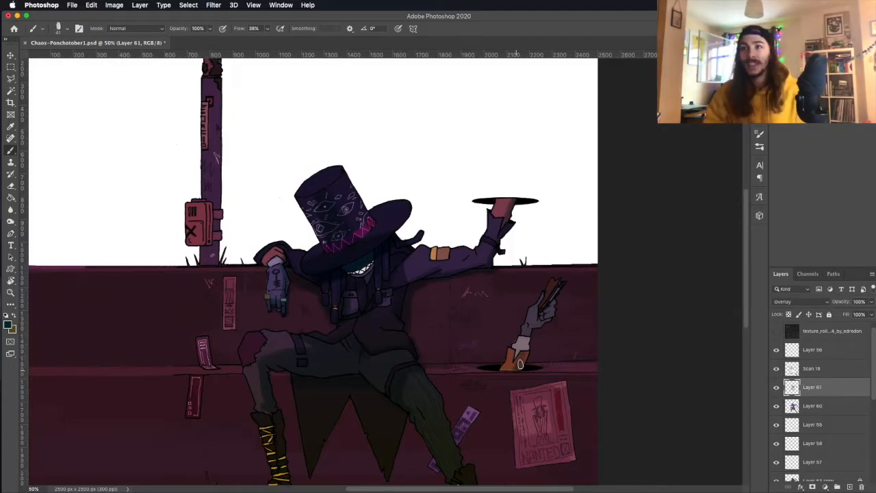
{"action": "scroll", "scroll_direction": "down", "scroll_amount": 3}
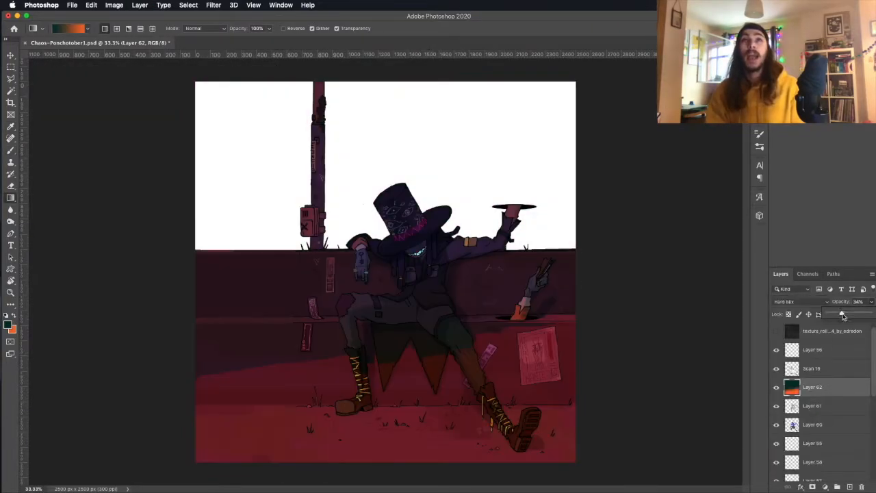
- Lay red gradient layers over the lower scene with a blend mode and shift the colour layer's hue cyan
{"action": "left_click", "coordinate": [794, 301]}
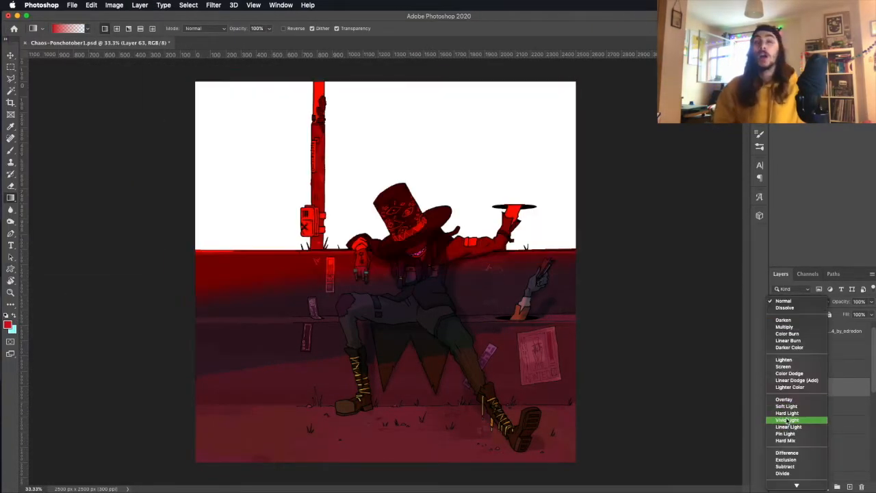
{"action": "left_click", "coordinate": [786, 334]}
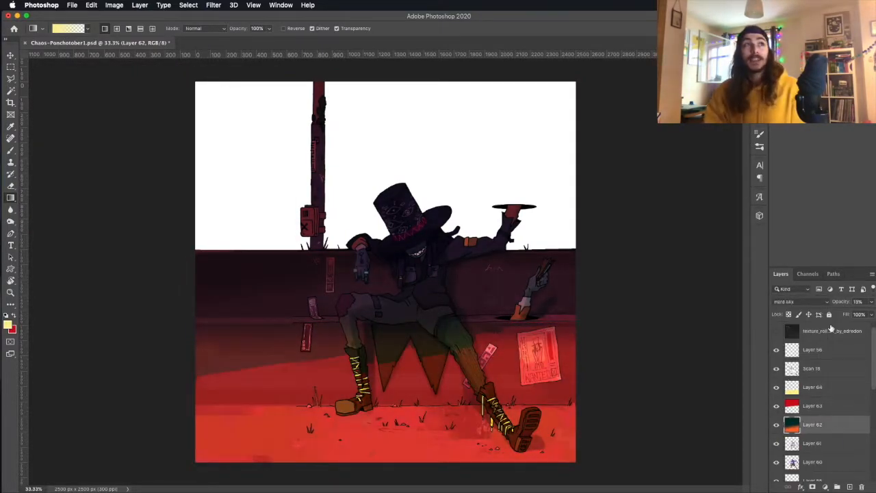
{"action": "left_click", "coordinate": [115, 5]}
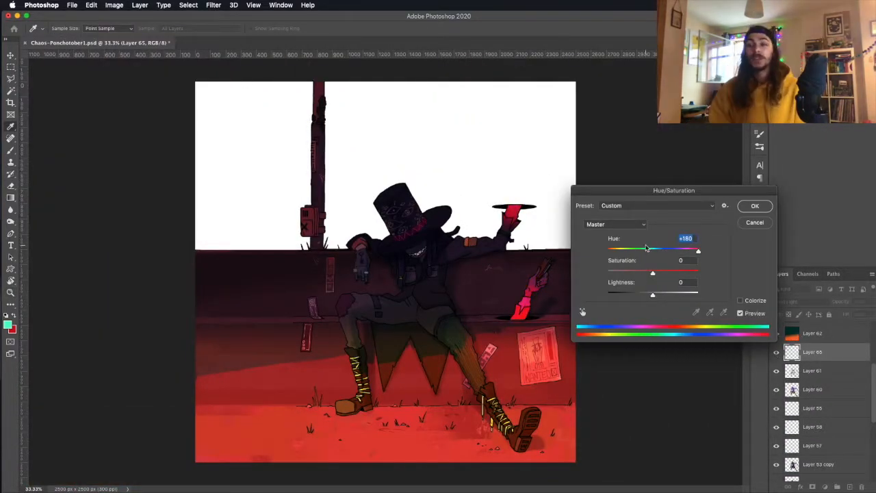
{"action": "left_click", "coordinate": [755, 206]}
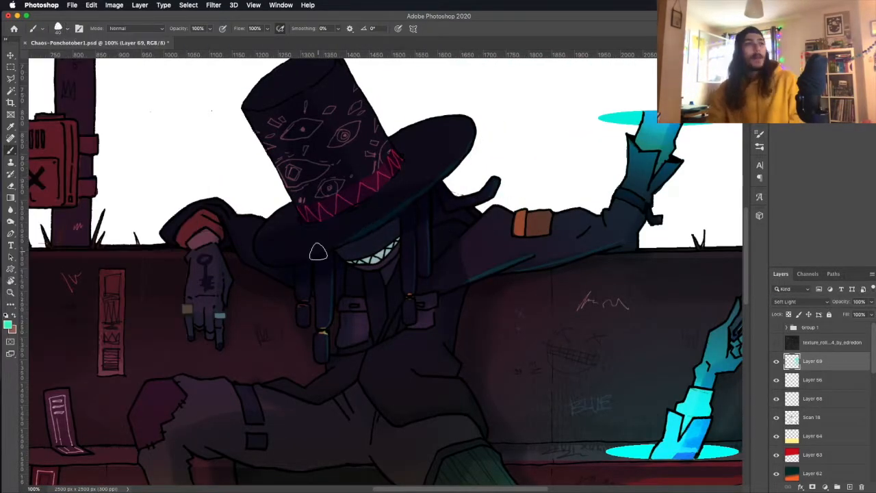
{"action": "scroll", "scroll_direction": "down", "scroll_amount": 3}
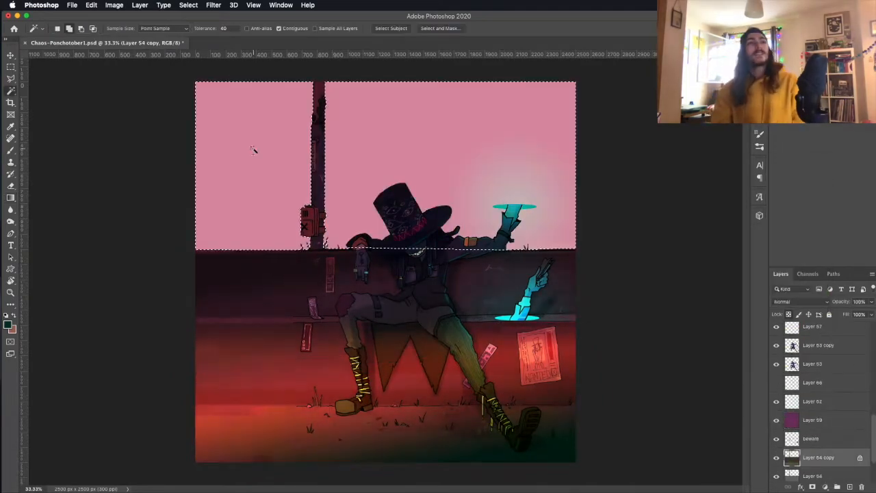
- Select the sky with the Magic Wand and fill it pink before starting the new sketch canvas
{"action": "left_click", "coordinate": [815, 400]}
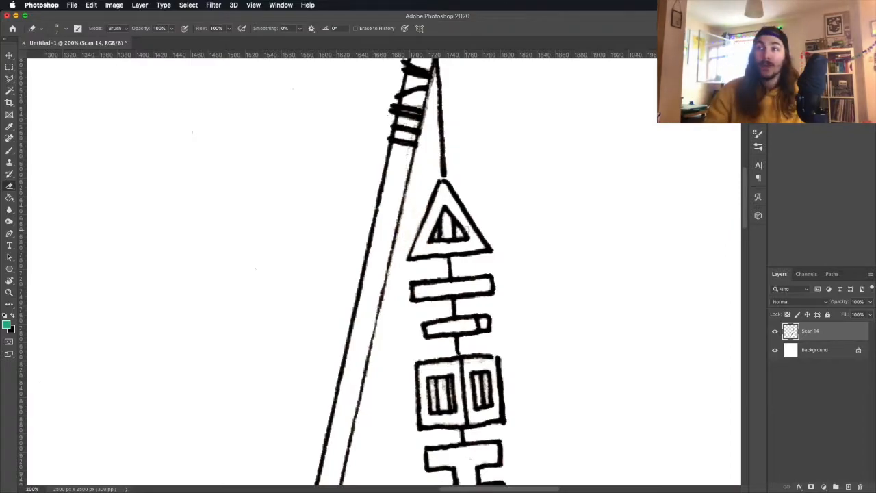
{"action": "scroll", "scroll_direction": "down", "scroll_amount": 3}
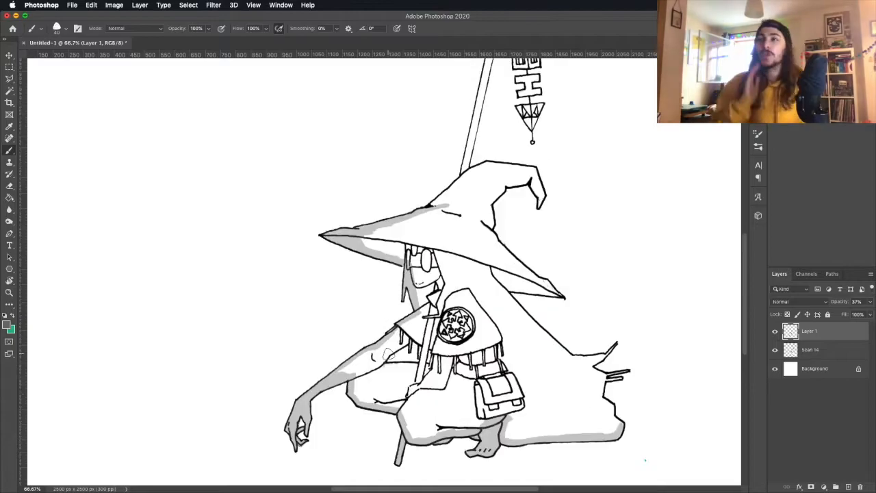
- Fill the witch with flat pale blue hat, tan skin, grey clothes, dark hair and teal cape
{"action": "scroll", "scroll_direction": "down", "scroll_amount": 3}
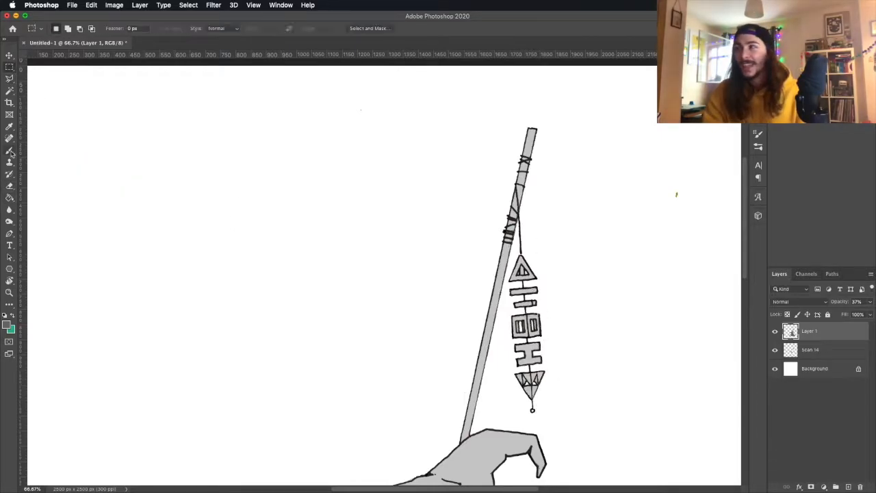
{"action": "left_click", "coordinate": [163, 5]}
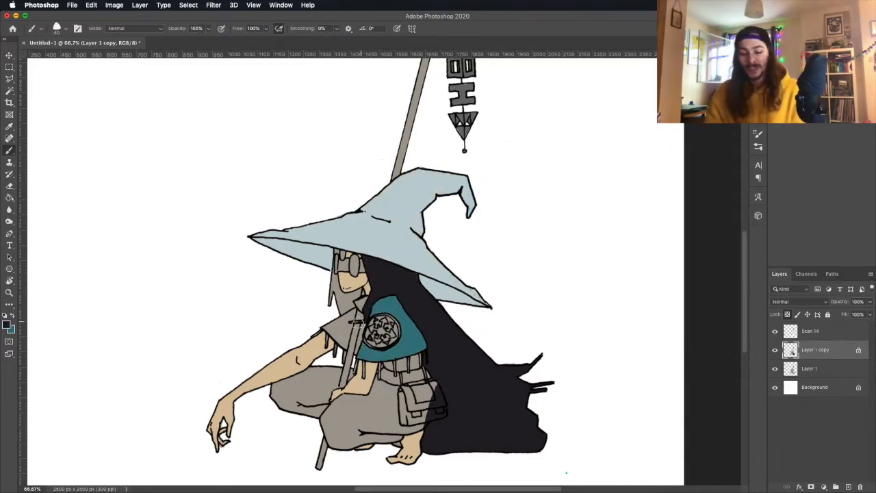
- Paint the witch's goggles teal and pick a teal for her hat and clothes
{"action": "left_click", "coordinate": [349, 263]}
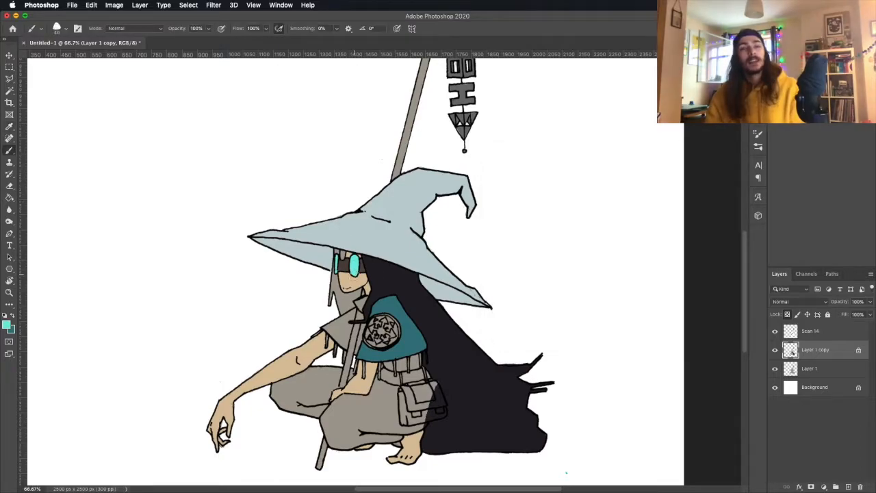
{"action": "left_click", "coordinate": [342, 267]}
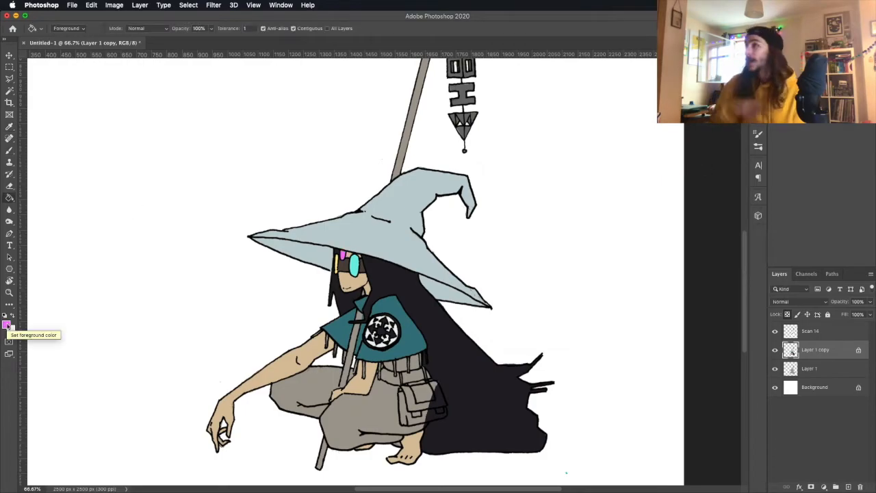
{"action": "left_click", "coordinate": [10, 324]}
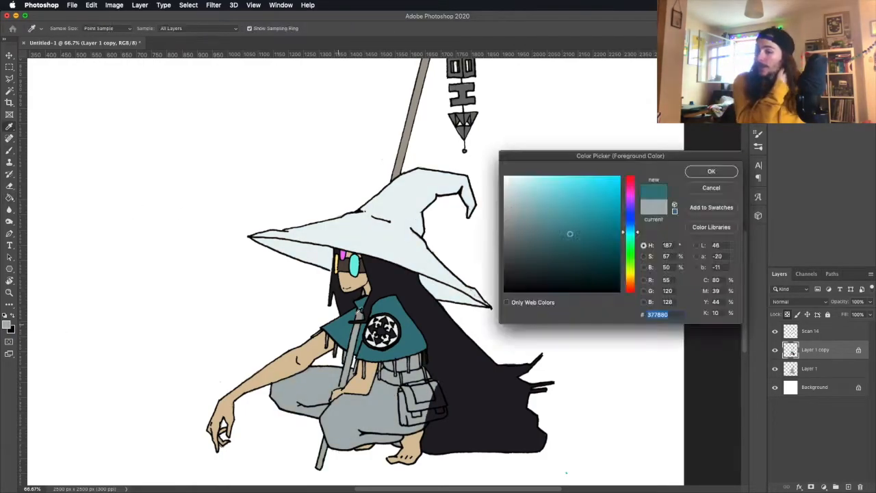
{"action": "left_click", "coordinate": [710, 171]}
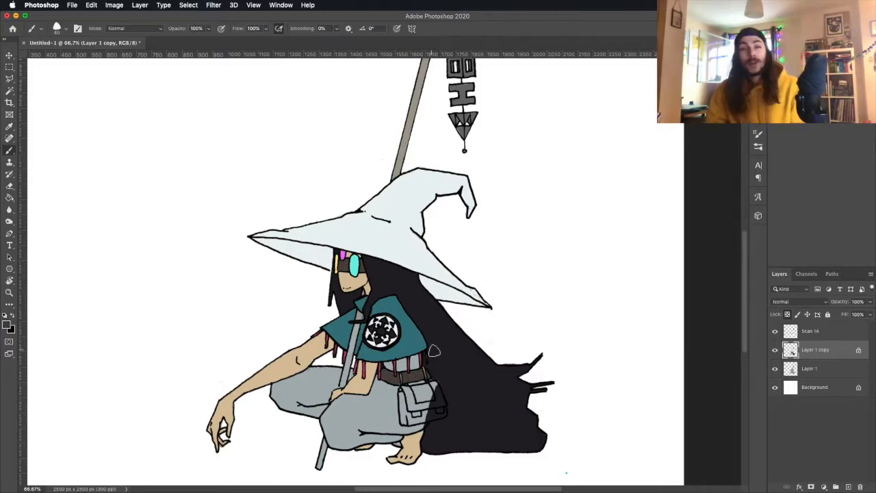
- Choose dark brown and pale beige for the belt and pouch details
{"action": "left_click", "coordinate": [9, 324]}
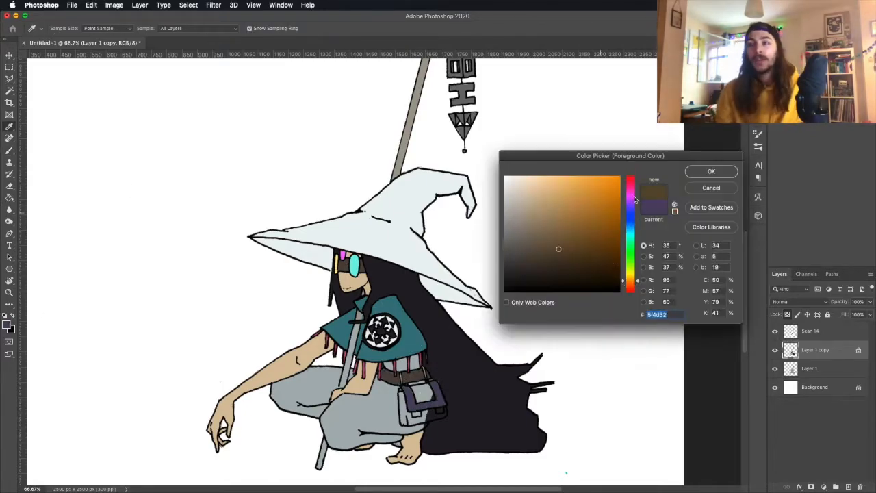
{"action": "left_click", "coordinate": [711, 171]}
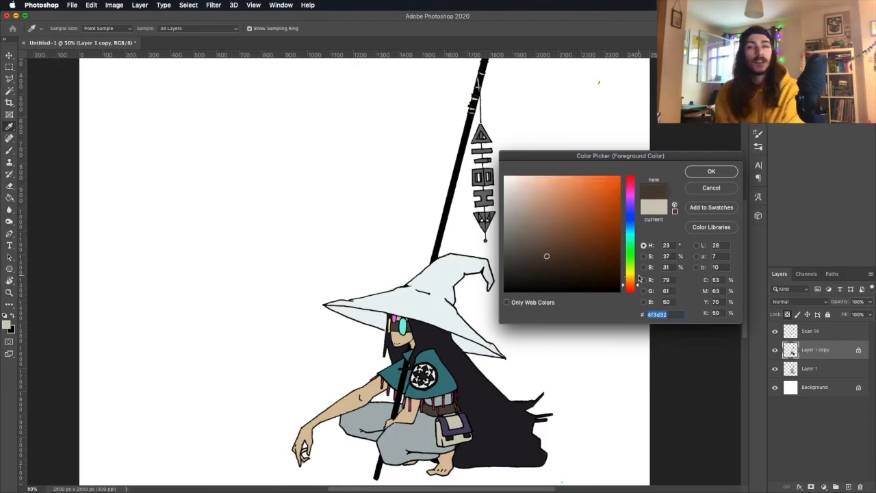
{"action": "left_click", "coordinate": [712, 171]}
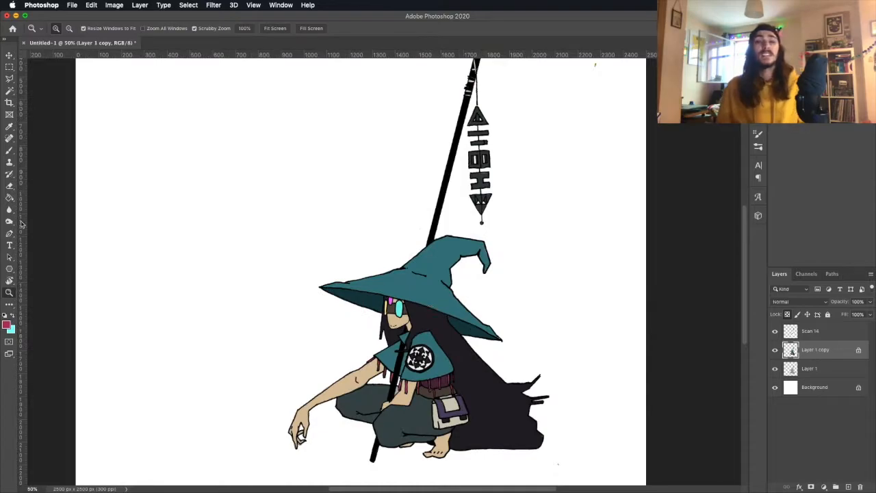
- Set the arm tattoo layer to Soft Light and pick a dark purple for the witch's hair
{"action": "left_click", "coordinate": [9, 76]}
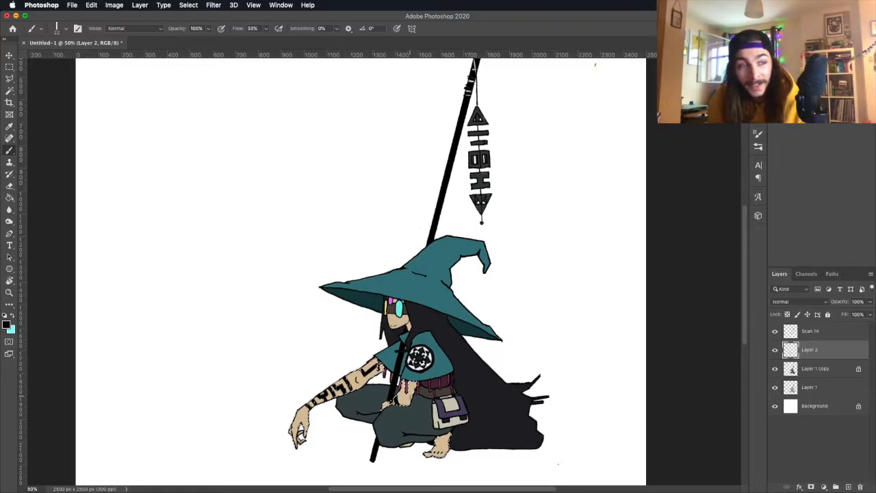
{"action": "left_click", "coordinate": [800, 301]}
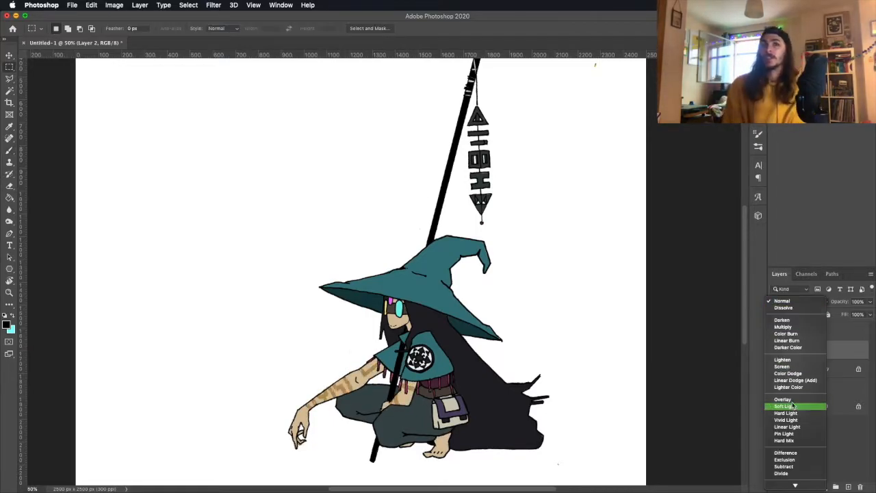
{"action": "left_click", "coordinate": [783, 326]}
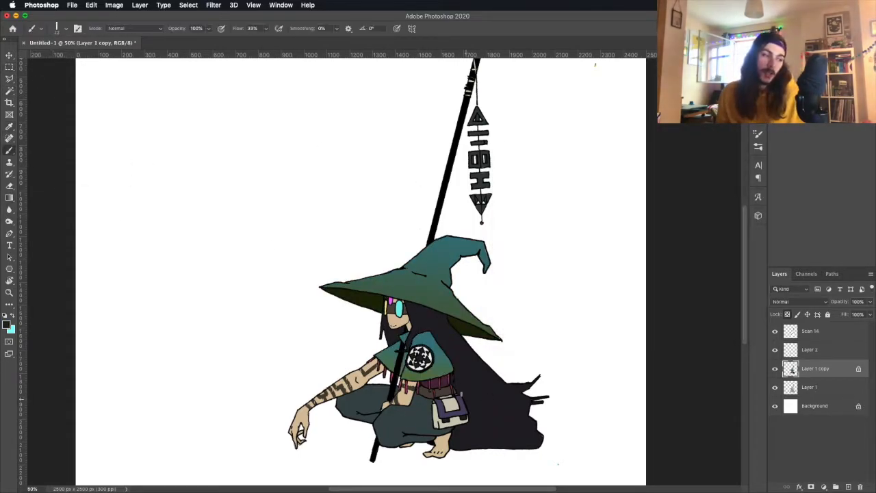
{"action": "left_click", "coordinate": [8, 328]}
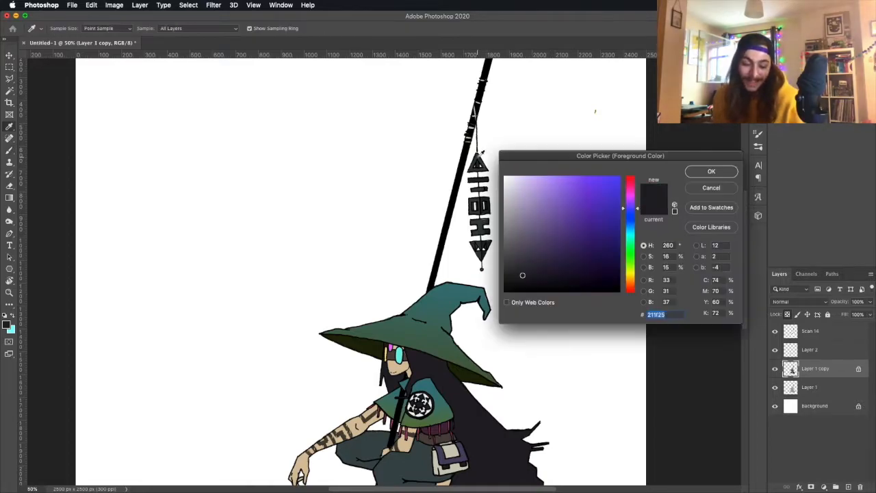
{"action": "left_click", "coordinate": [711, 171]}
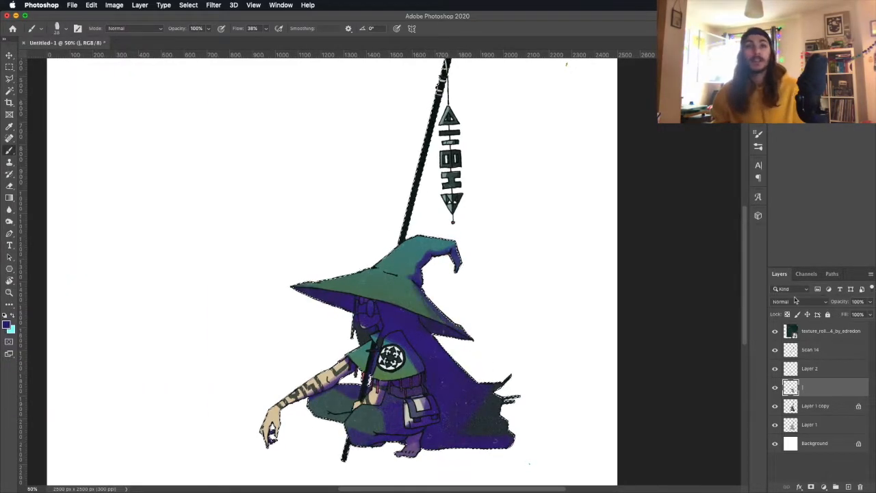
- Save the illustration as 'Chaos-Ponchotober1.psd' and block a grey rooftop under the witch
{"action": "left_click", "coordinate": [797, 301]}
{"action": "type", "text": "Chaos-Ponchotober1.psd"}
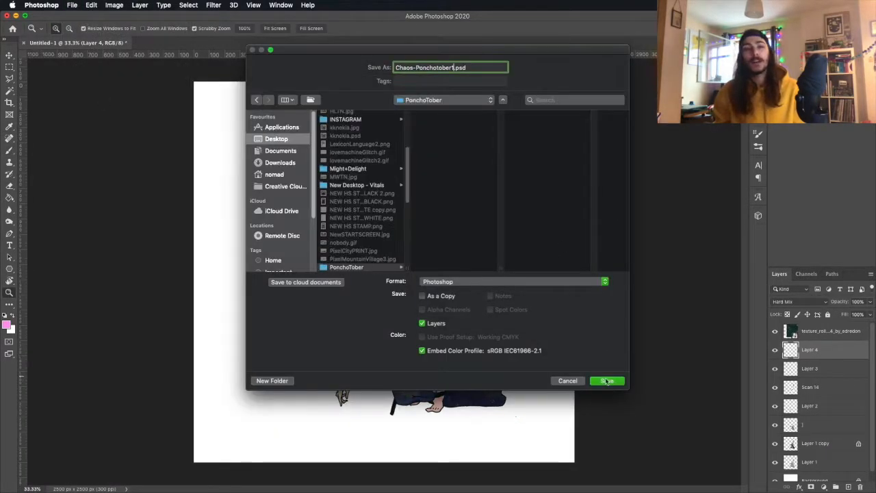
{"action": "left_click", "coordinate": [606, 381]}
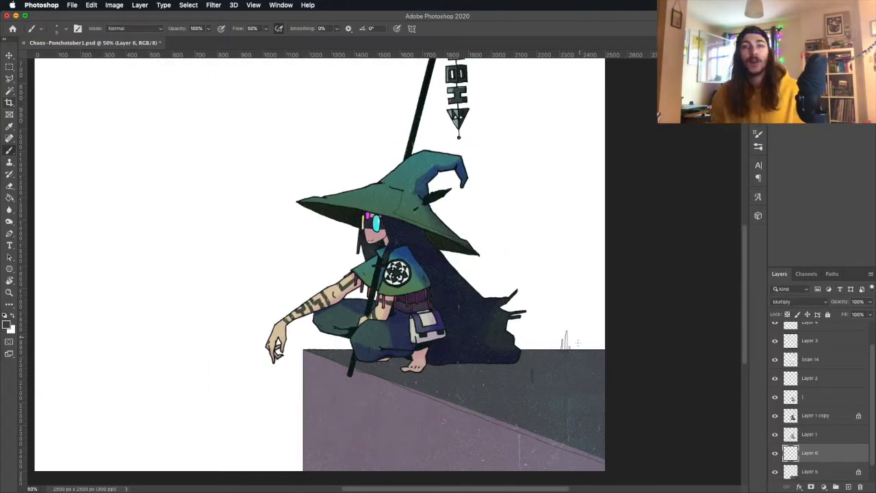
- Pick dark purple and brown for the rooftop tiles
{"action": "left_click", "coordinate": [10, 328]}
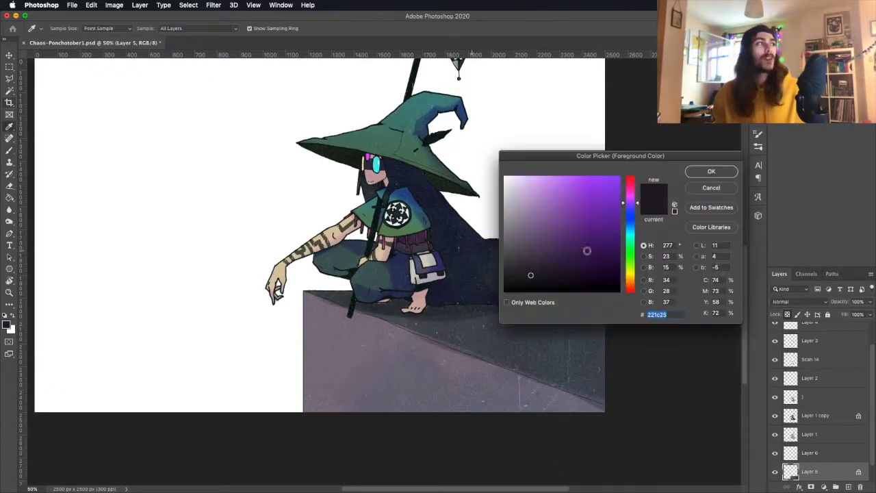
{"action": "left_click", "coordinate": [712, 171]}
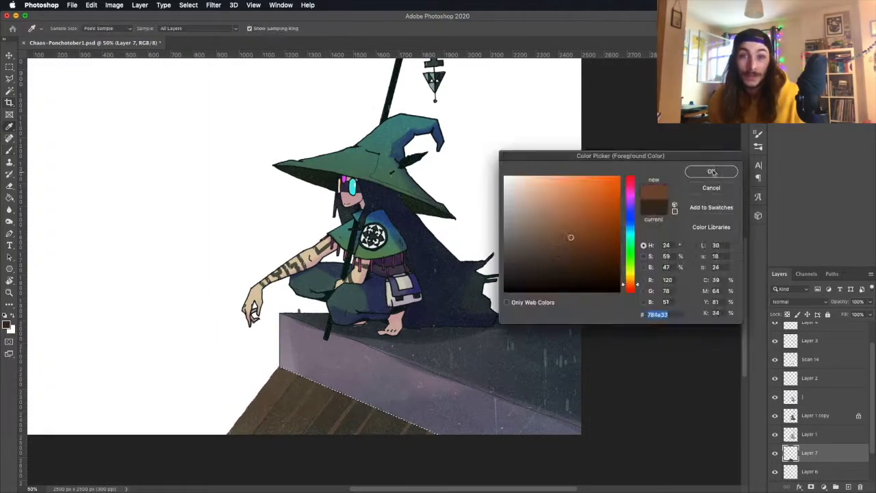
{"action": "left_click", "coordinate": [712, 172]}
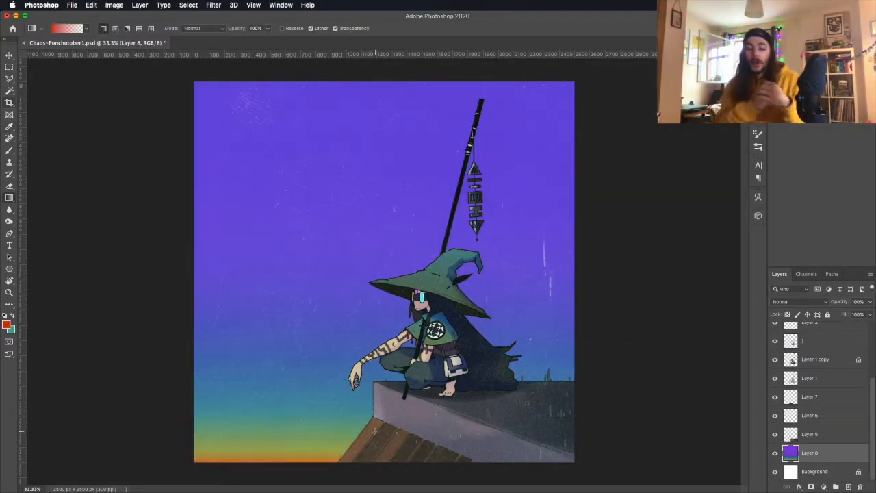
- Fill the sky with a purple-to-orange gradient and set the orange rim light layer to Lighten
{"action": "left_click", "coordinate": [800, 301]}
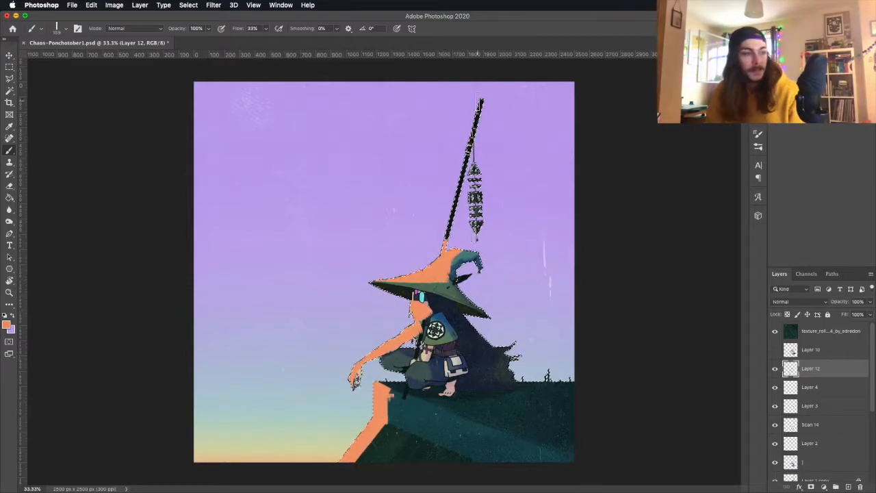
{"action": "left_click", "coordinate": [797, 303]}
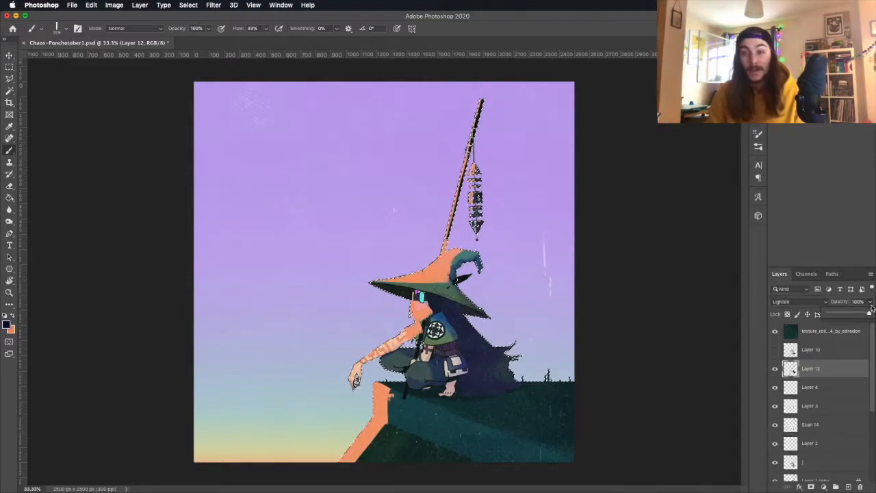
{"action": "left_click", "coordinate": [797, 303]}
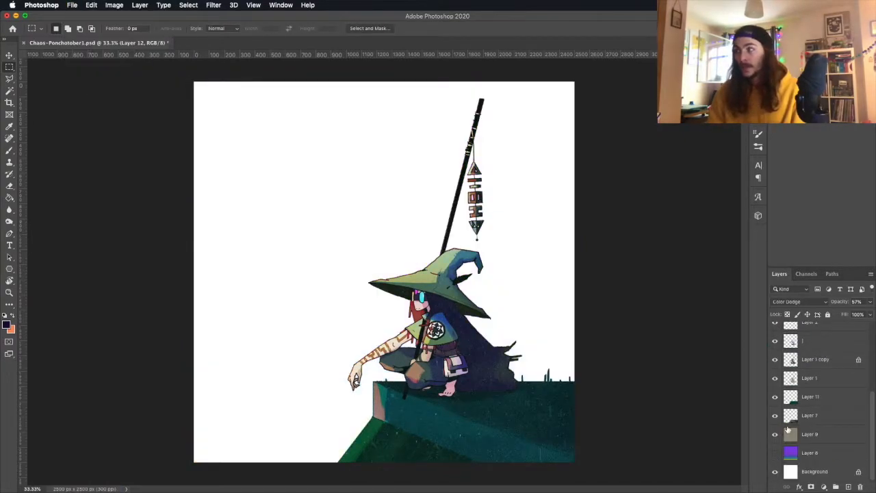
- Fill a purple light layer over the witch and blend it with Hard Light
{"action": "left_click", "coordinate": [810, 414]}
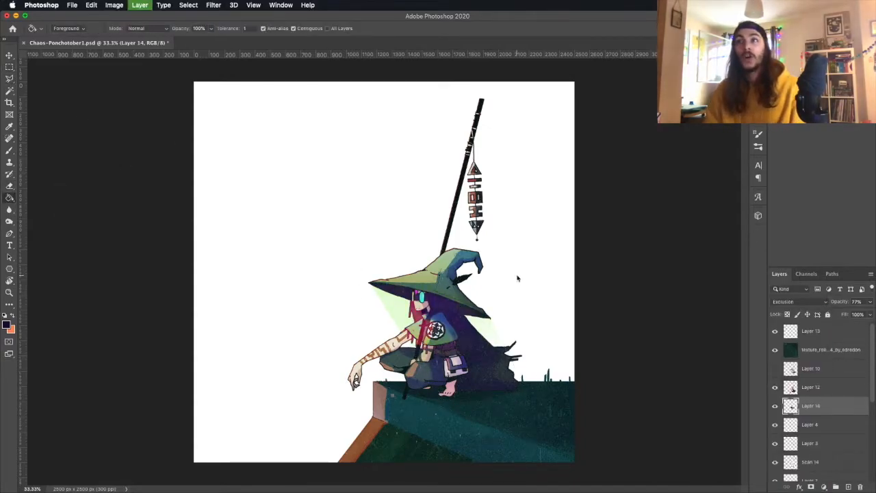
{"action": "left_click", "coordinate": [797, 301]}
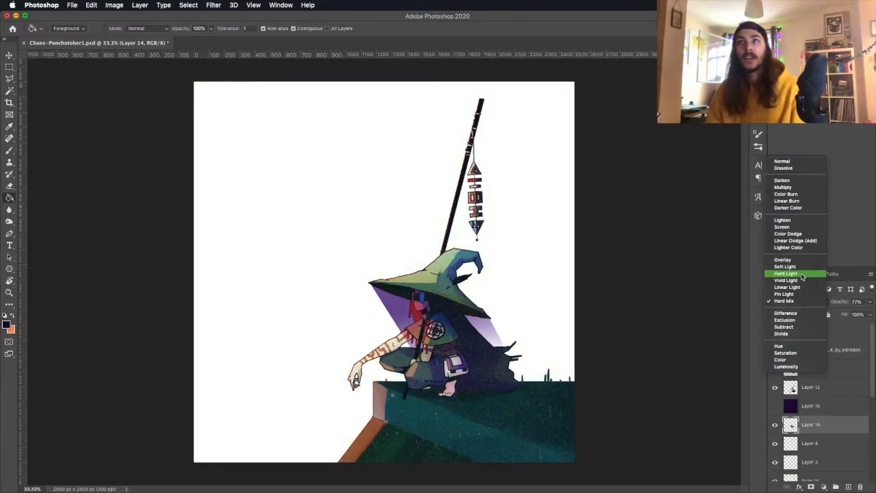
{"action": "left_click", "coordinate": [786, 274]}
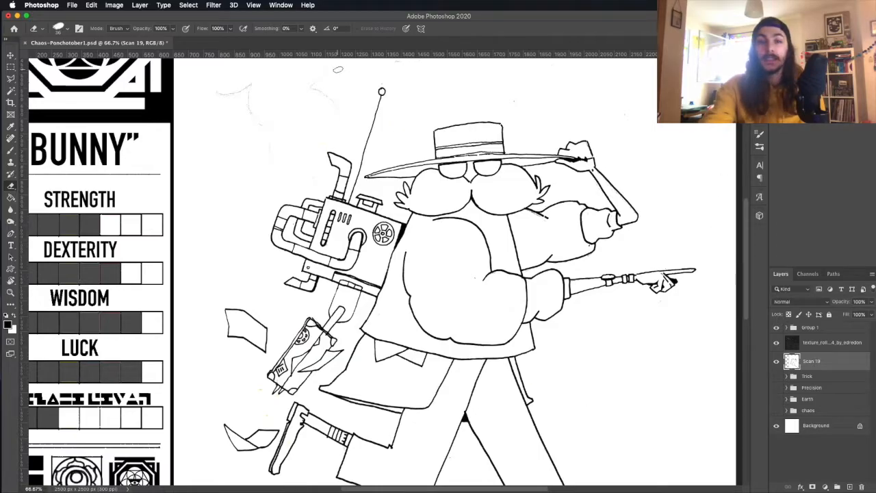
- Block olive fur, tan hat, yellow gadget, brown bag and blue trousers onto the bunny thief
{"action": "scroll", "scroll_direction": "down", "scroll_amount": 3}
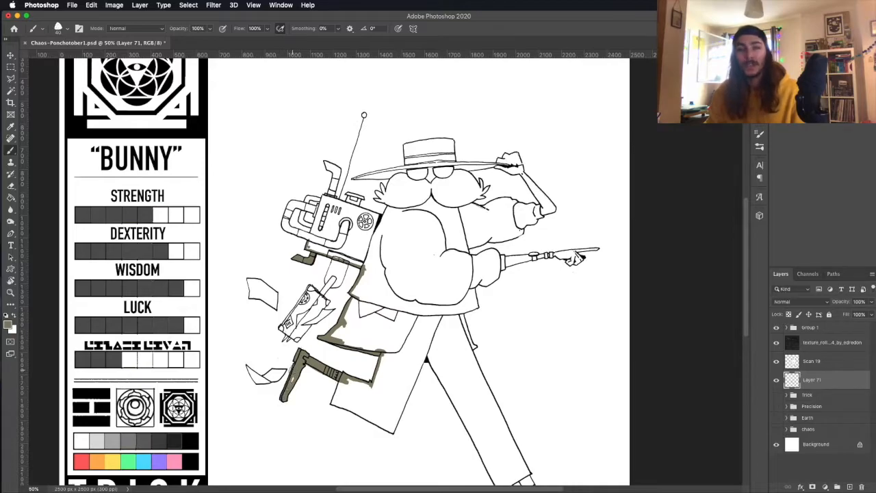
{"action": "scroll", "scroll_direction": "down", "scroll_amount": 3}
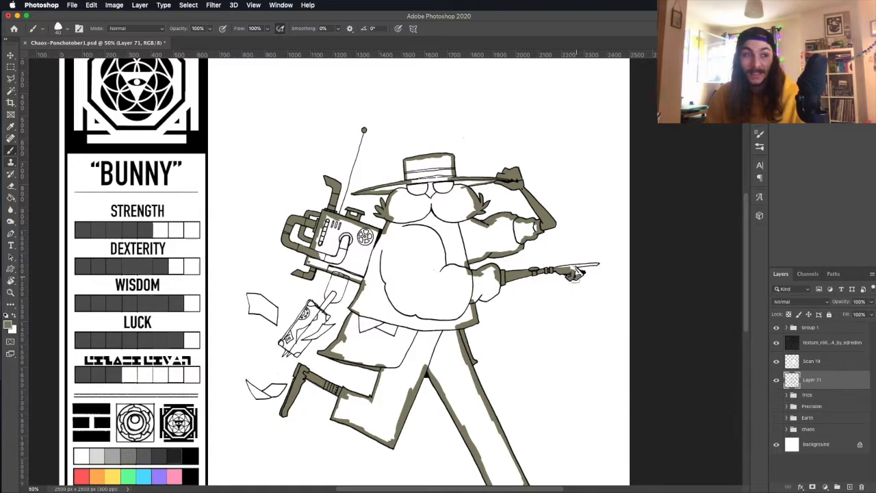
{"action": "left_click", "coordinate": [91, 6]}
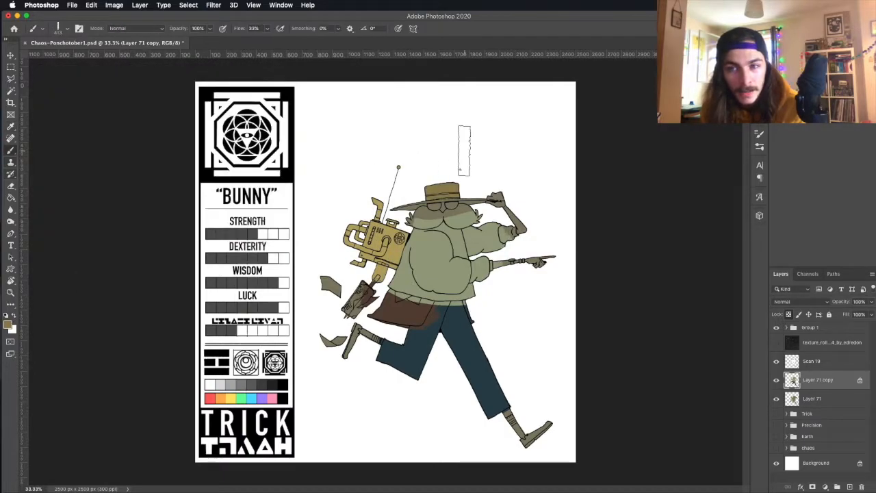
- Pick the coat colour, a pale grey-blue for the moustache and an ochre for the thief
{"action": "left_click", "coordinate": [9, 327]}
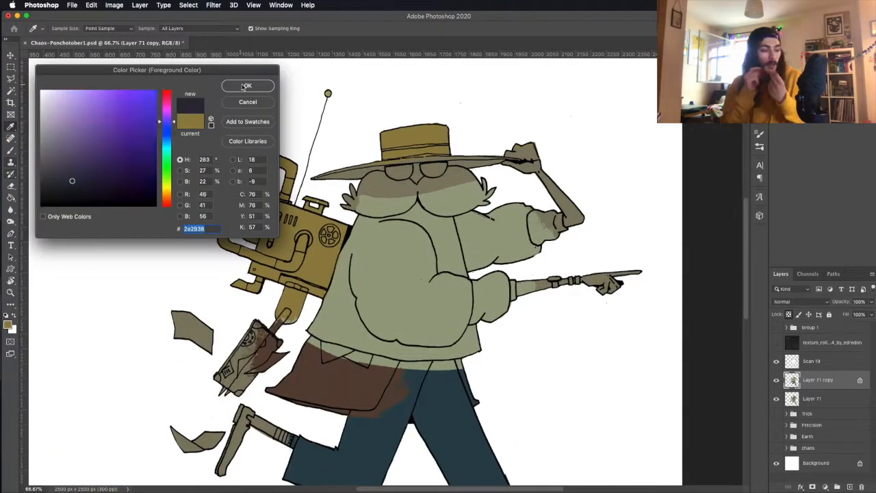
{"action": "left_click", "coordinate": [246, 85]}
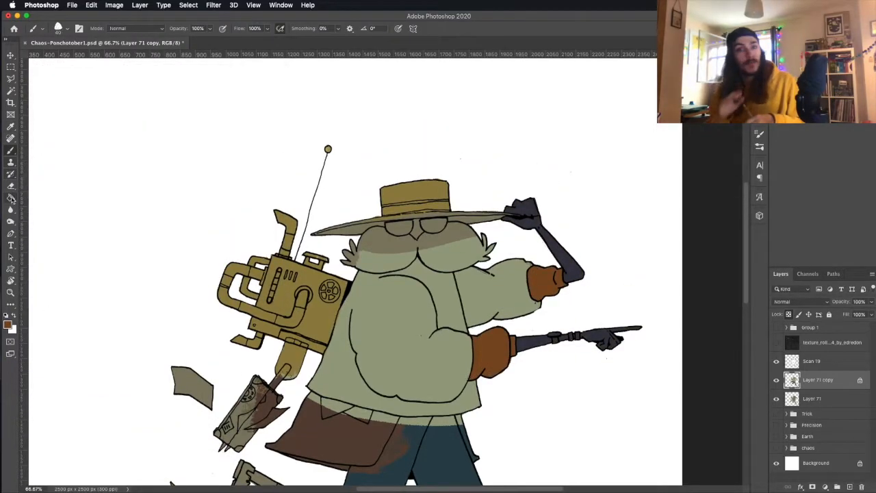
{"action": "left_click", "coordinate": [11, 325]}
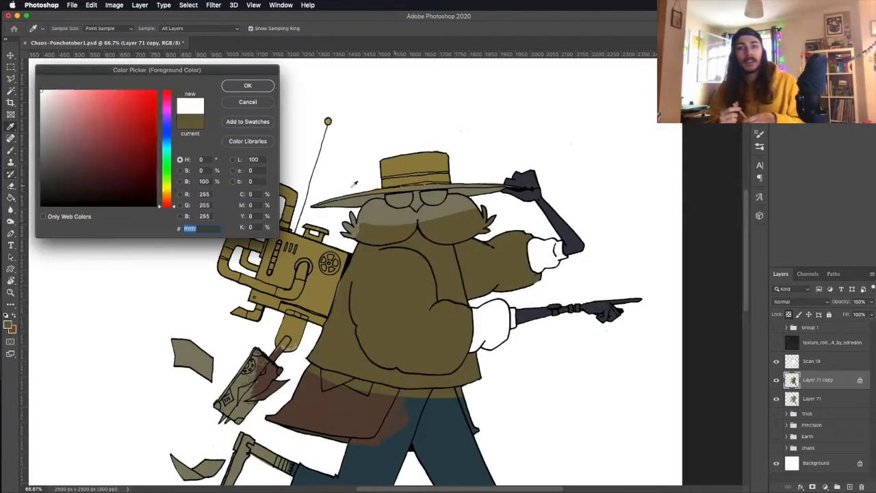
{"action": "left_click", "coordinate": [53, 133]}
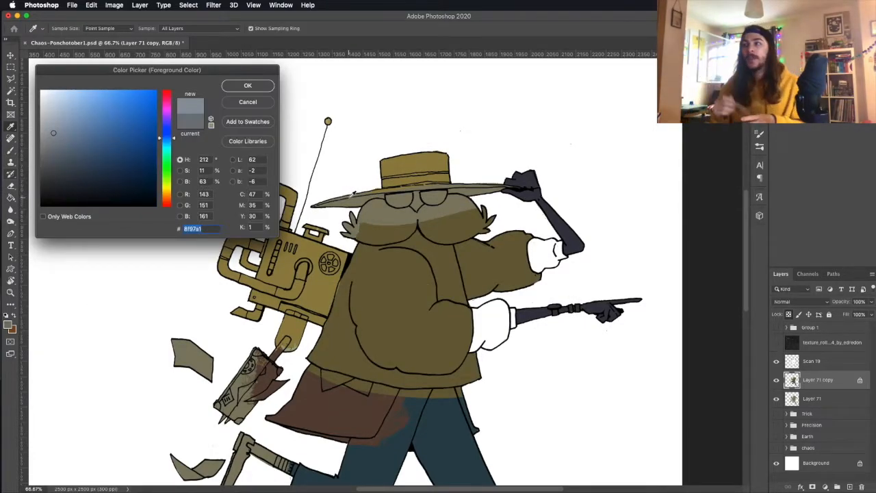
{"action": "left_click", "coordinate": [248, 85]}
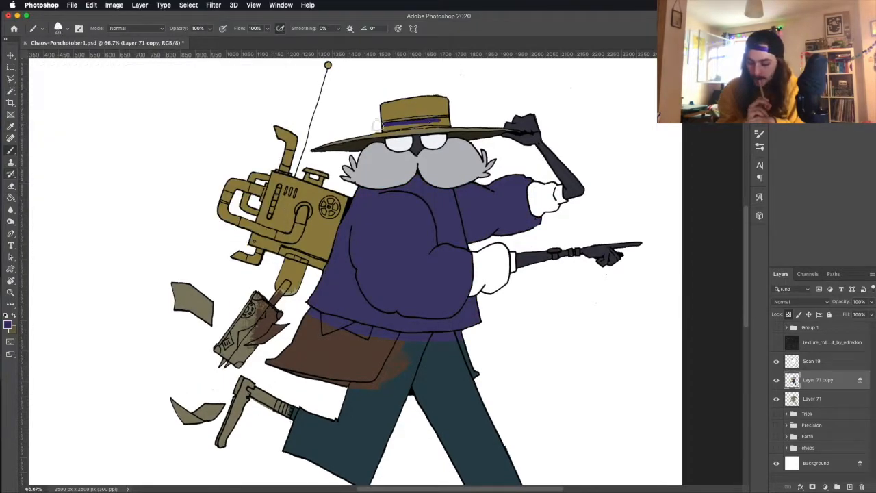
{"action": "left_click", "coordinate": [11, 324]}
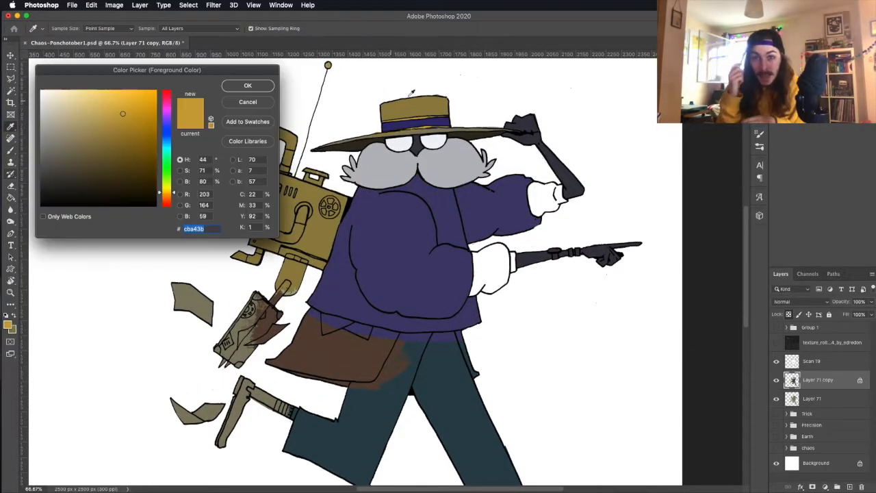
{"action": "left_click", "coordinate": [247, 85]}
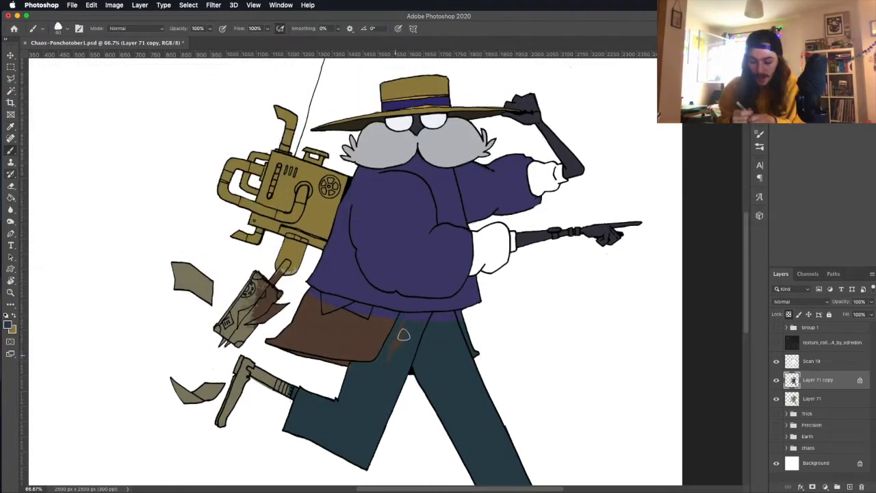
- Pick the pale sock colour, a purple and a dark brown for the socks, coat and shoes
{"action": "scroll", "scroll_direction": "down", "scroll_amount": 3}
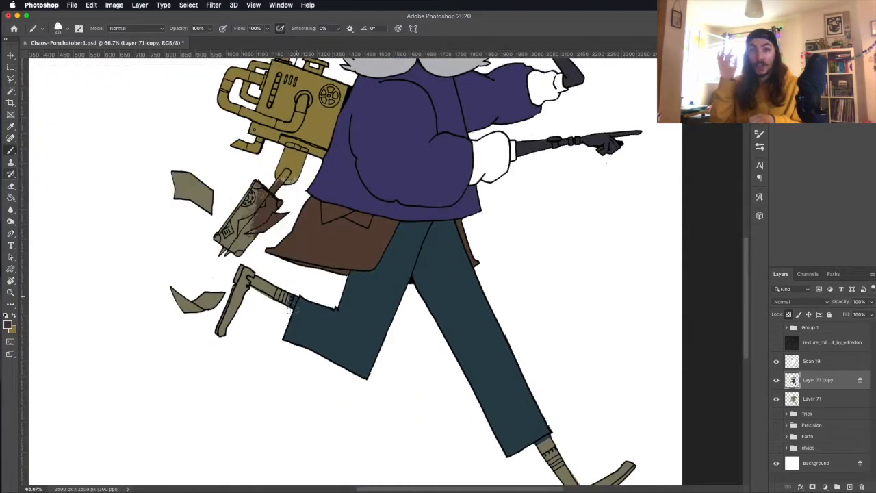
{"action": "left_click", "coordinate": [11, 326]}
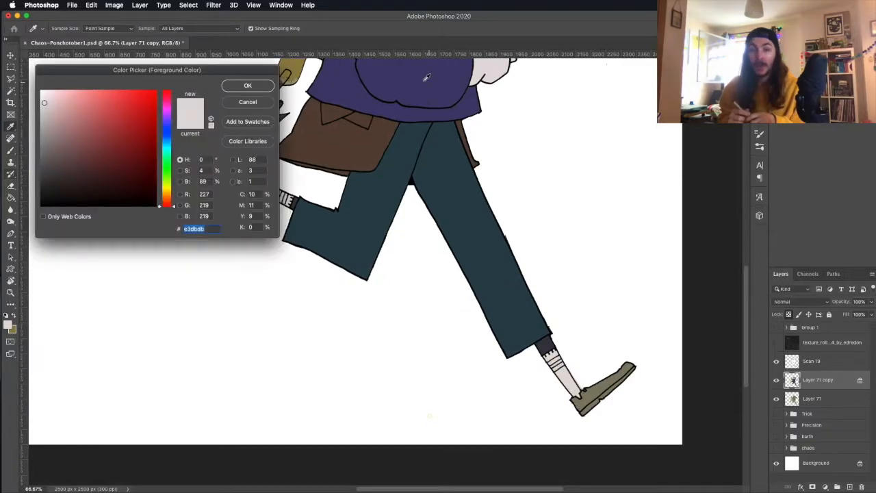
{"action": "left_click", "coordinate": [248, 85]}
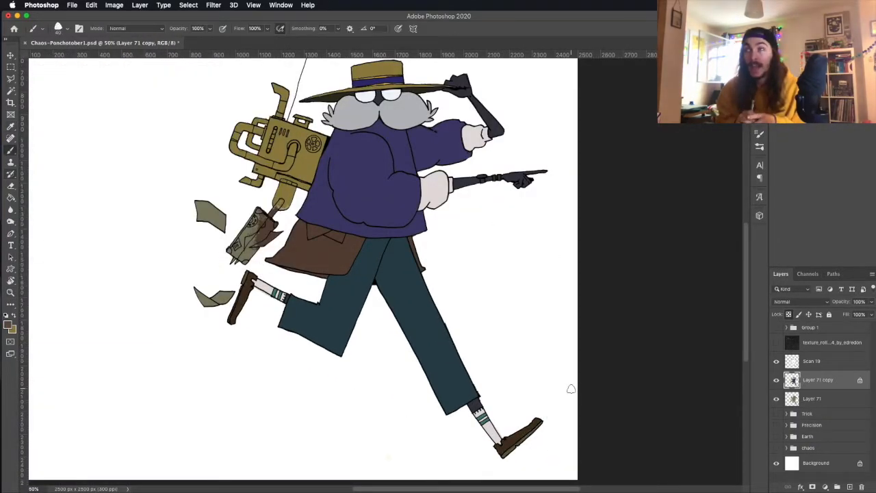
{"action": "left_click", "coordinate": [11, 329]}
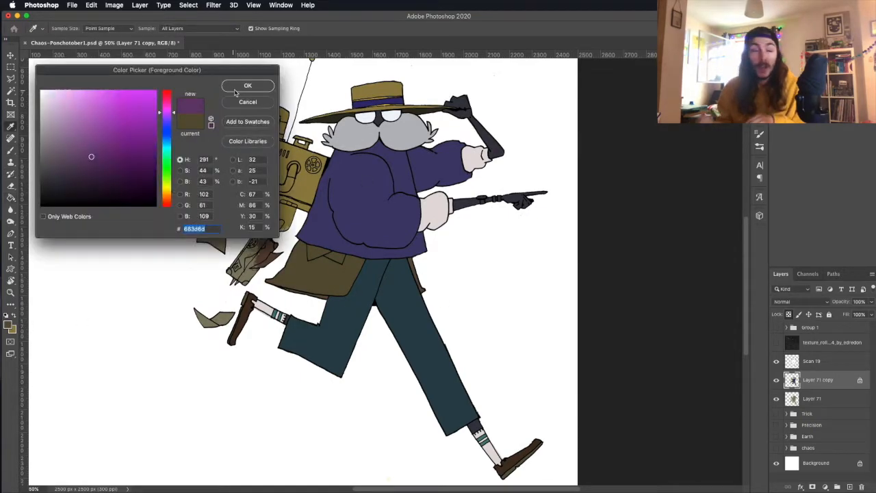
{"action": "left_click", "coordinate": [248, 85]}
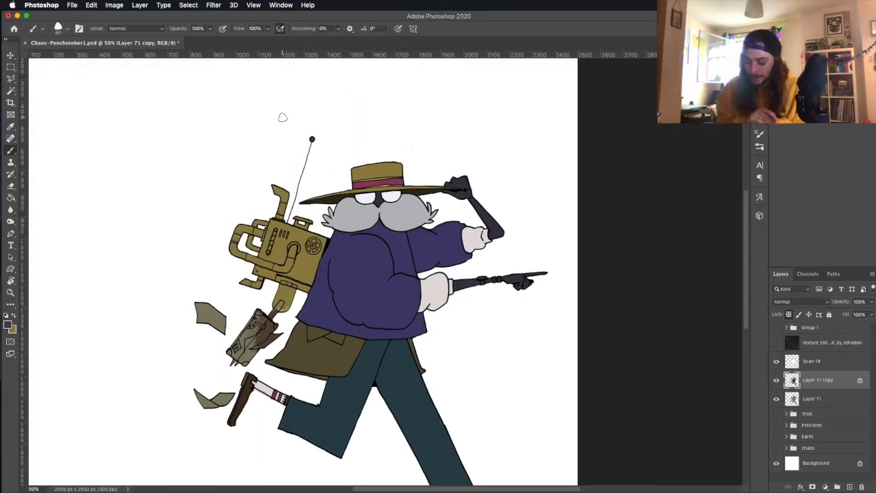
{"action": "left_click", "coordinate": [11, 329]}
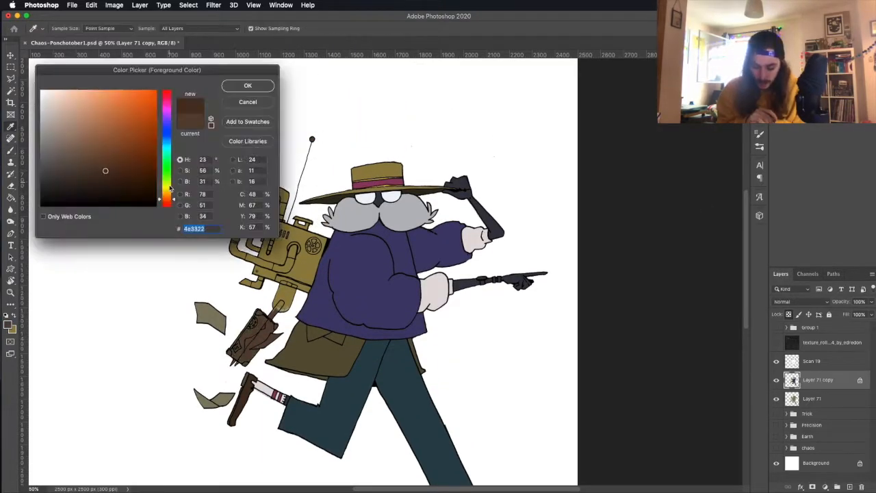
{"action": "left_click", "coordinate": [247, 85]}
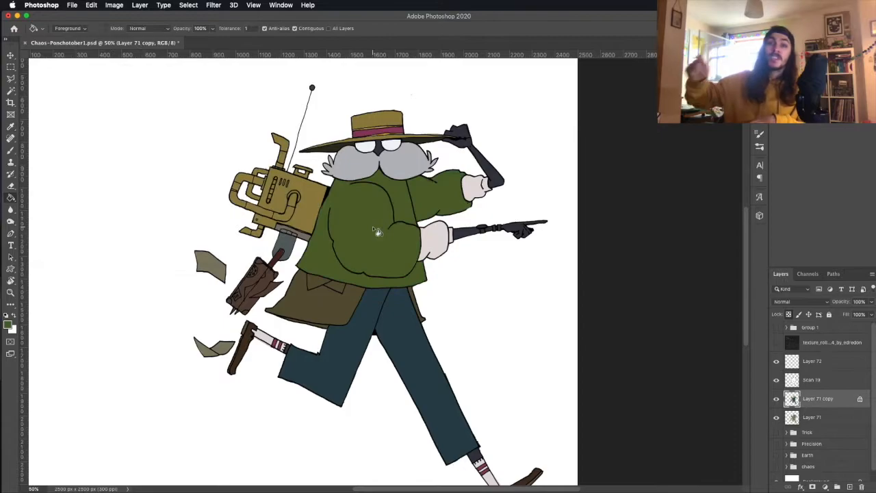
- Pick a dark green foreground colour and recolour the thief's trousers to match the green coat
{"action": "left_click", "coordinate": [11, 328]}
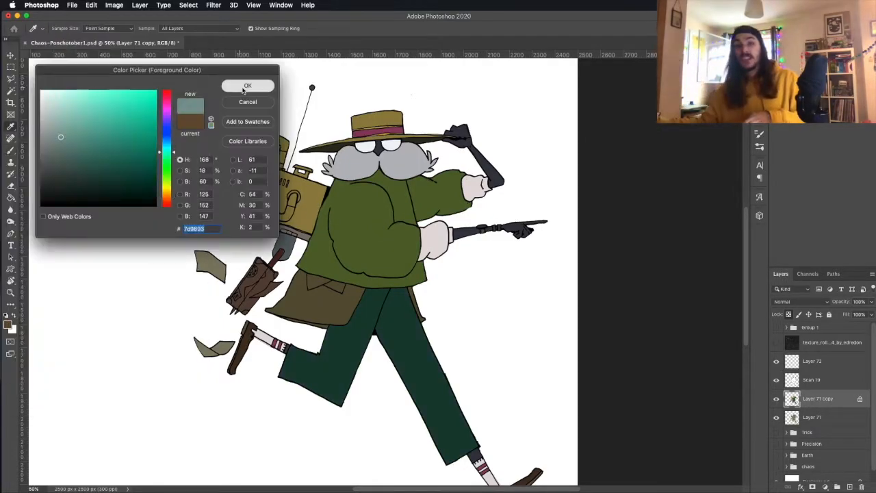
{"action": "left_click", "coordinate": [248, 85]}
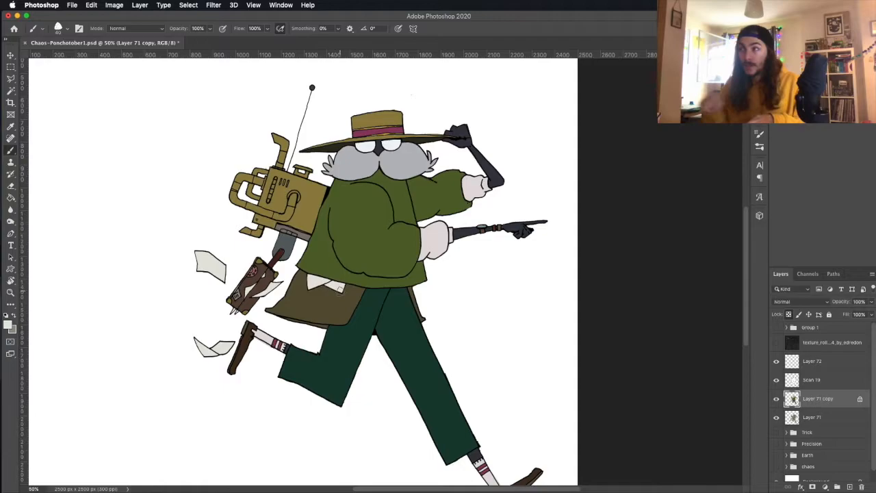
{"action": "mouse_move", "coordinate": [337, 301]}
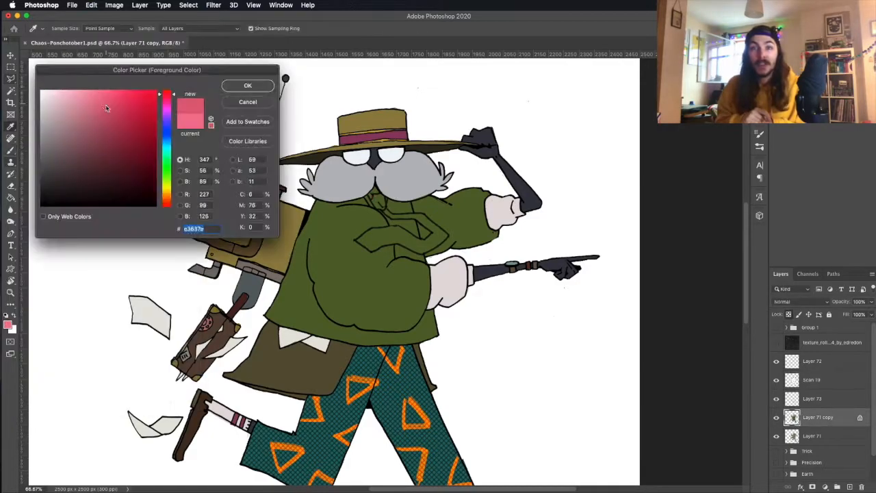
- Choose a pink foreground colour for the thief's hat band
{"action": "left_click", "coordinate": [248, 85]}
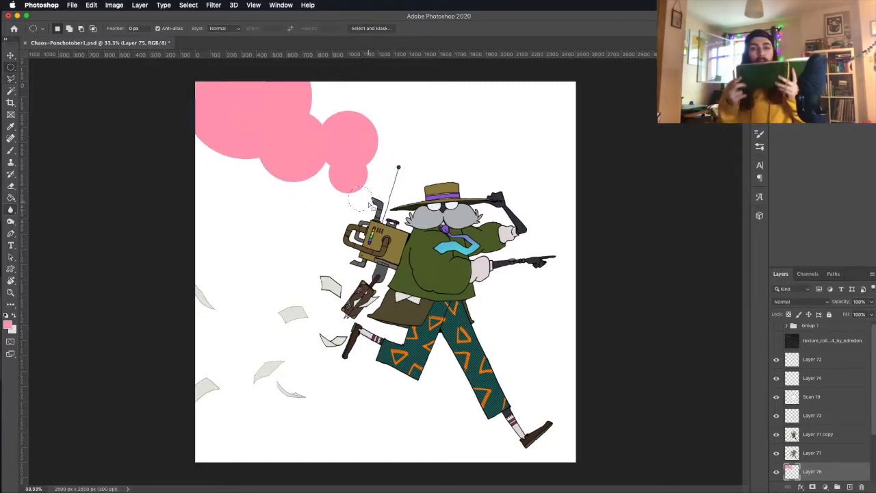
- Recolour the smoke clouds from pink to lilac, then adjust to a deeper purple
{"action": "left_click", "coordinate": [9, 323]}
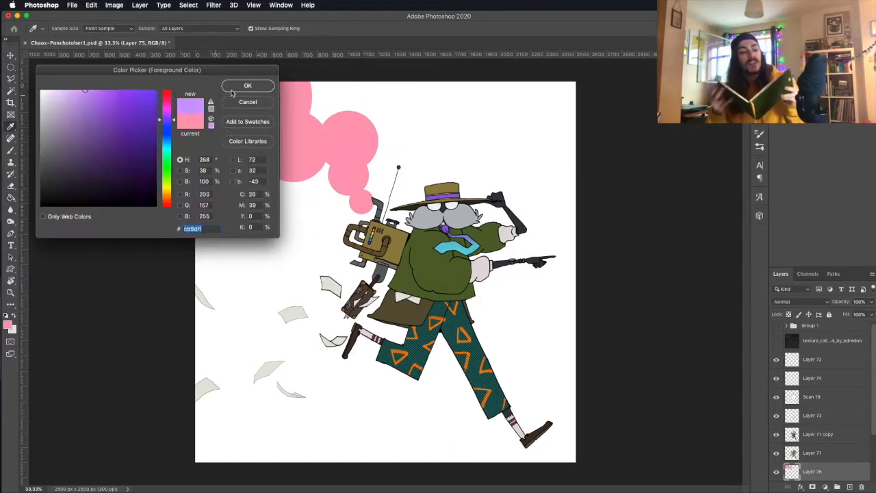
{"action": "left_click", "coordinate": [248, 85]}
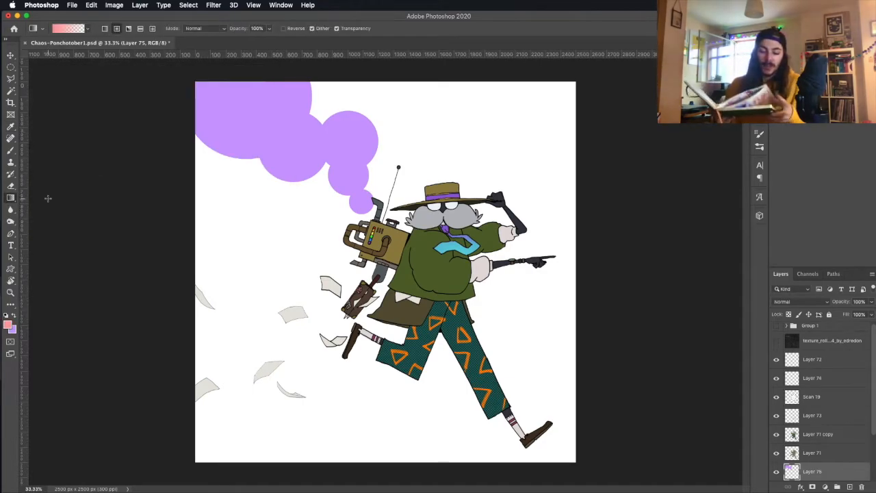
{"action": "left_click", "coordinate": [9, 326]}
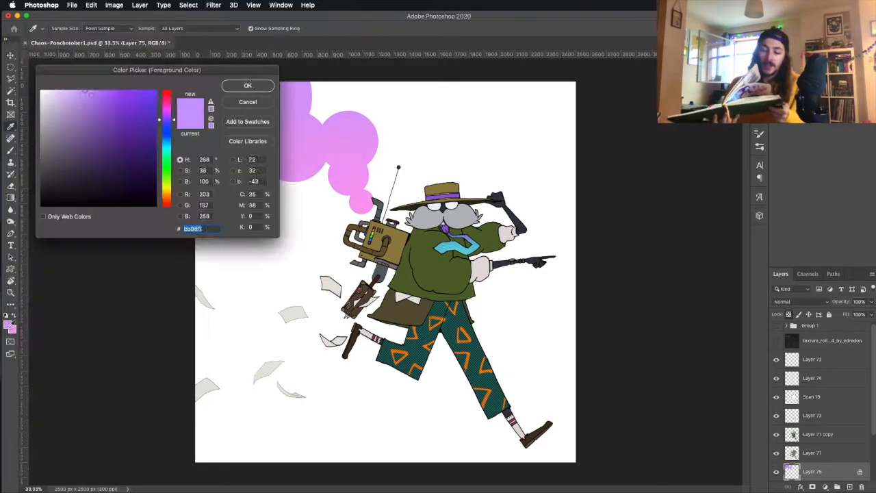
{"action": "left_click", "coordinate": [248, 85]}
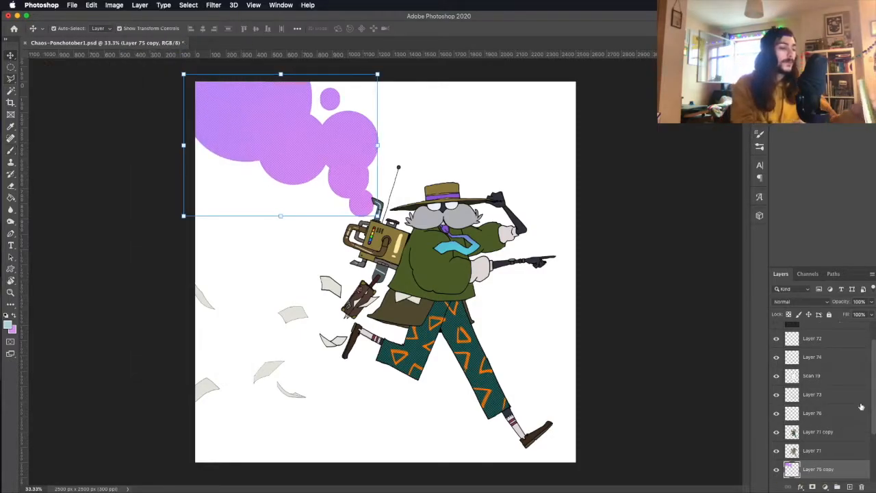
- Duplicate the smoke layer and try a blend mode on the copy
{"action": "left_click", "coordinate": [794, 301]}
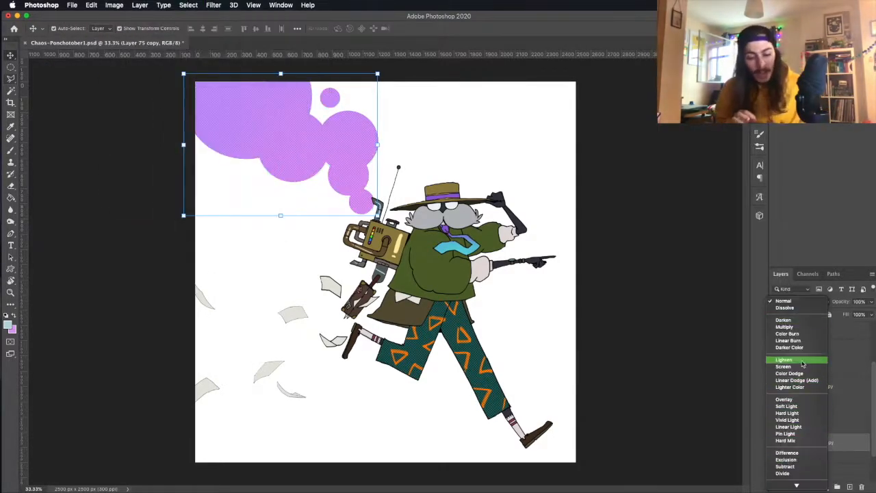
{"action": "left_click", "coordinate": [140, 6]}
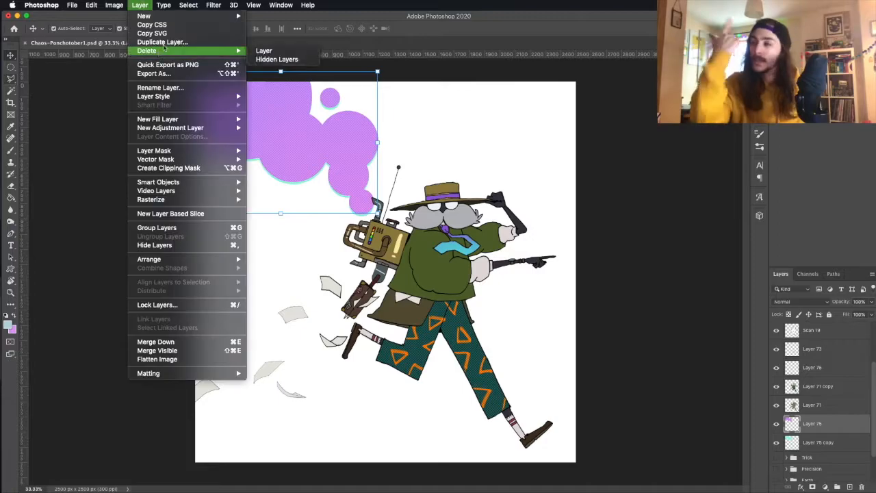
{"action": "left_click", "coordinate": [162, 41]}
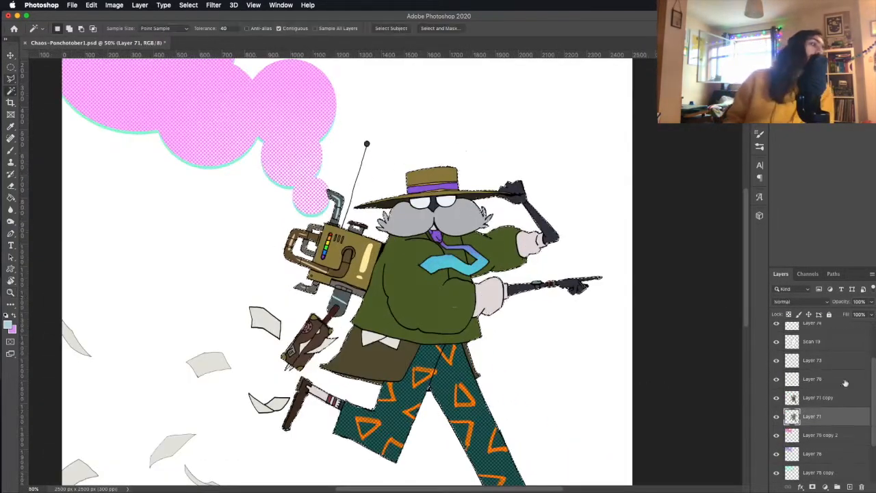
- Paint dark navy shadows over the thief on a new layer and set its blending to Soft Light
{"action": "left_click", "coordinate": [814, 360]}
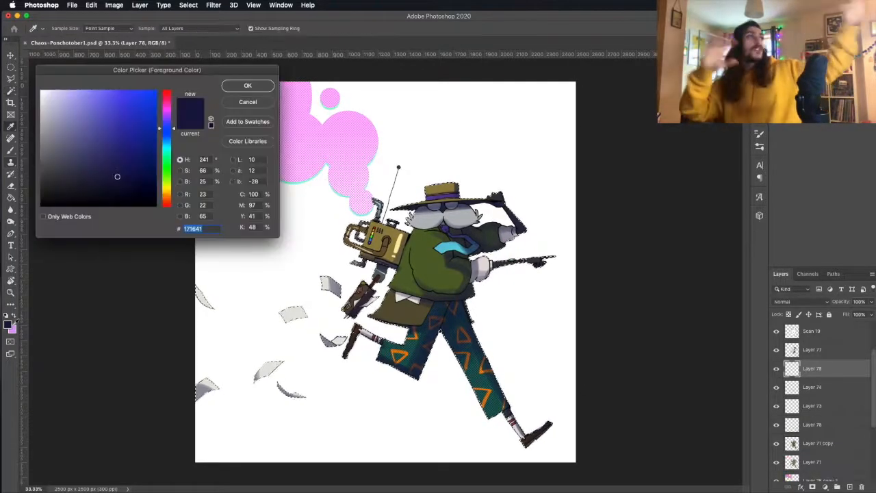
{"action": "left_click", "coordinate": [246, 85]}
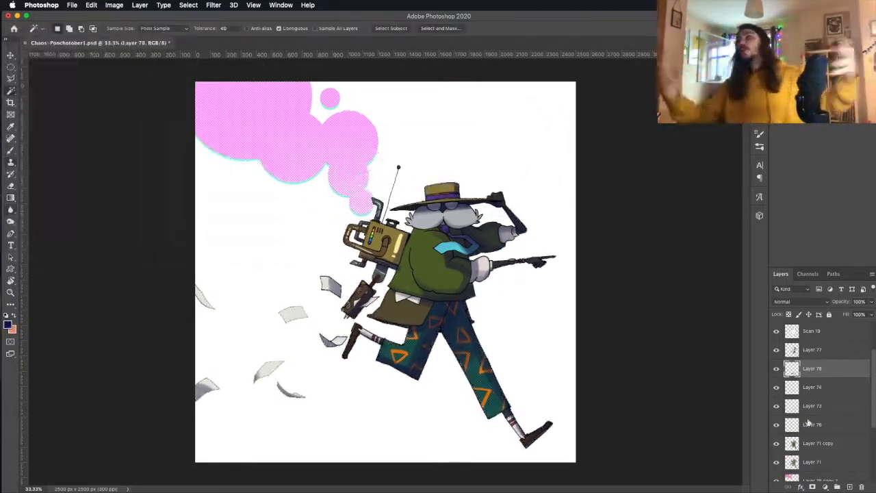
{"action": "left_click", "coordinate": [797, 301]}
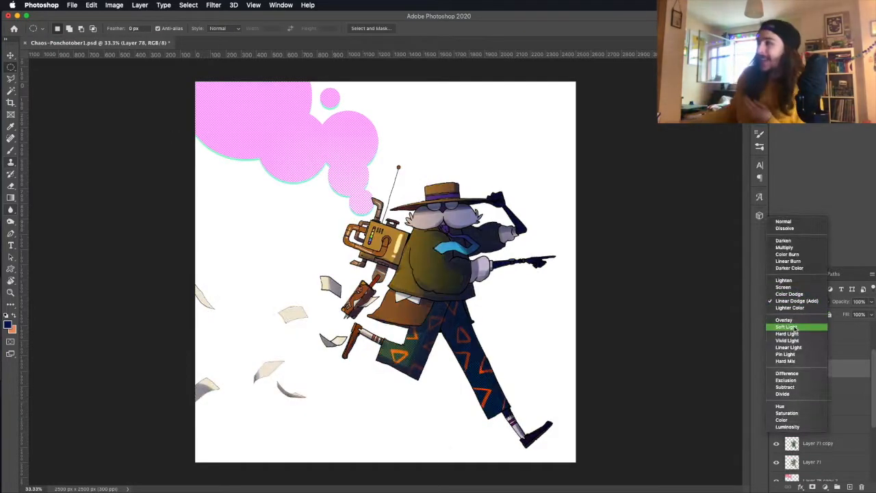